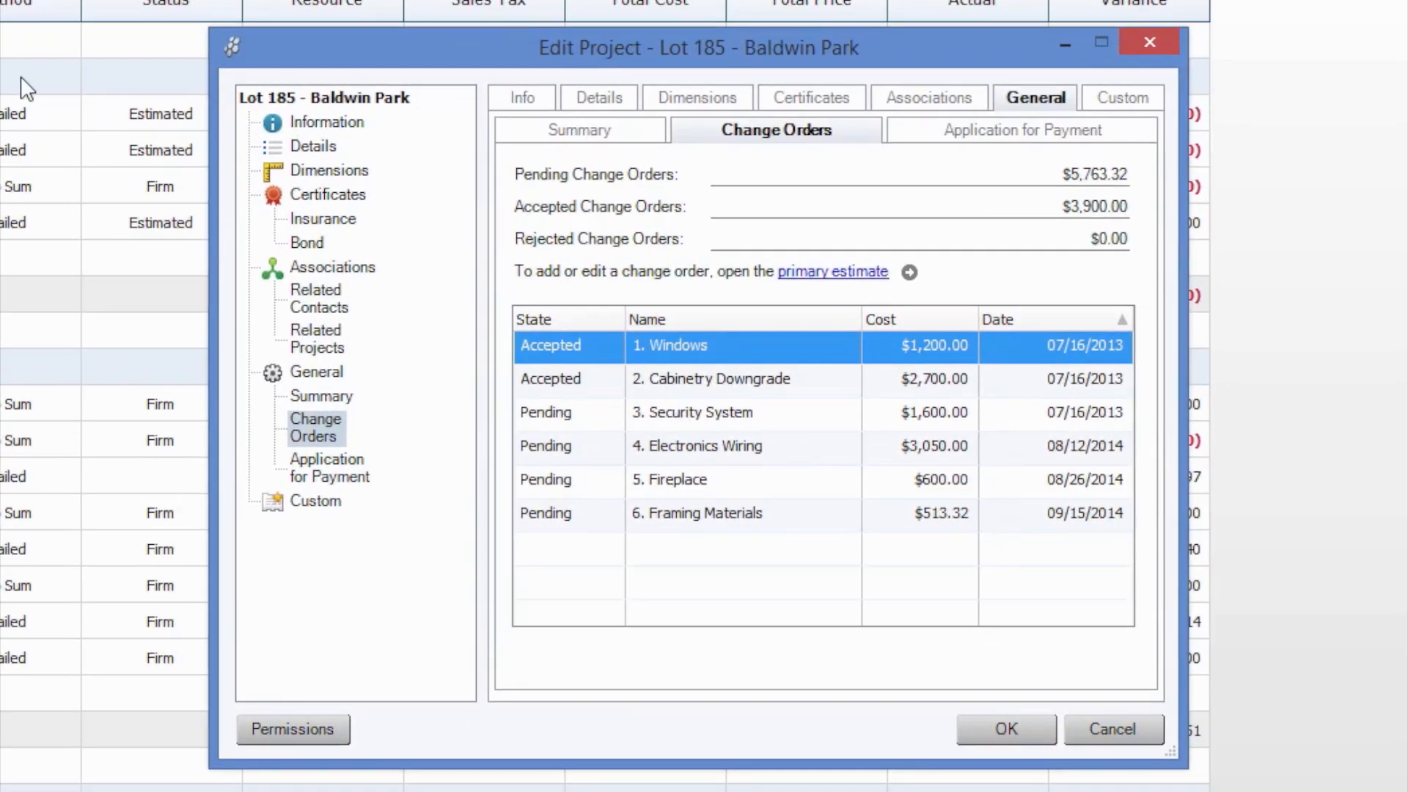
{"action": "mouse_move", "coordinate": [324, 367]}
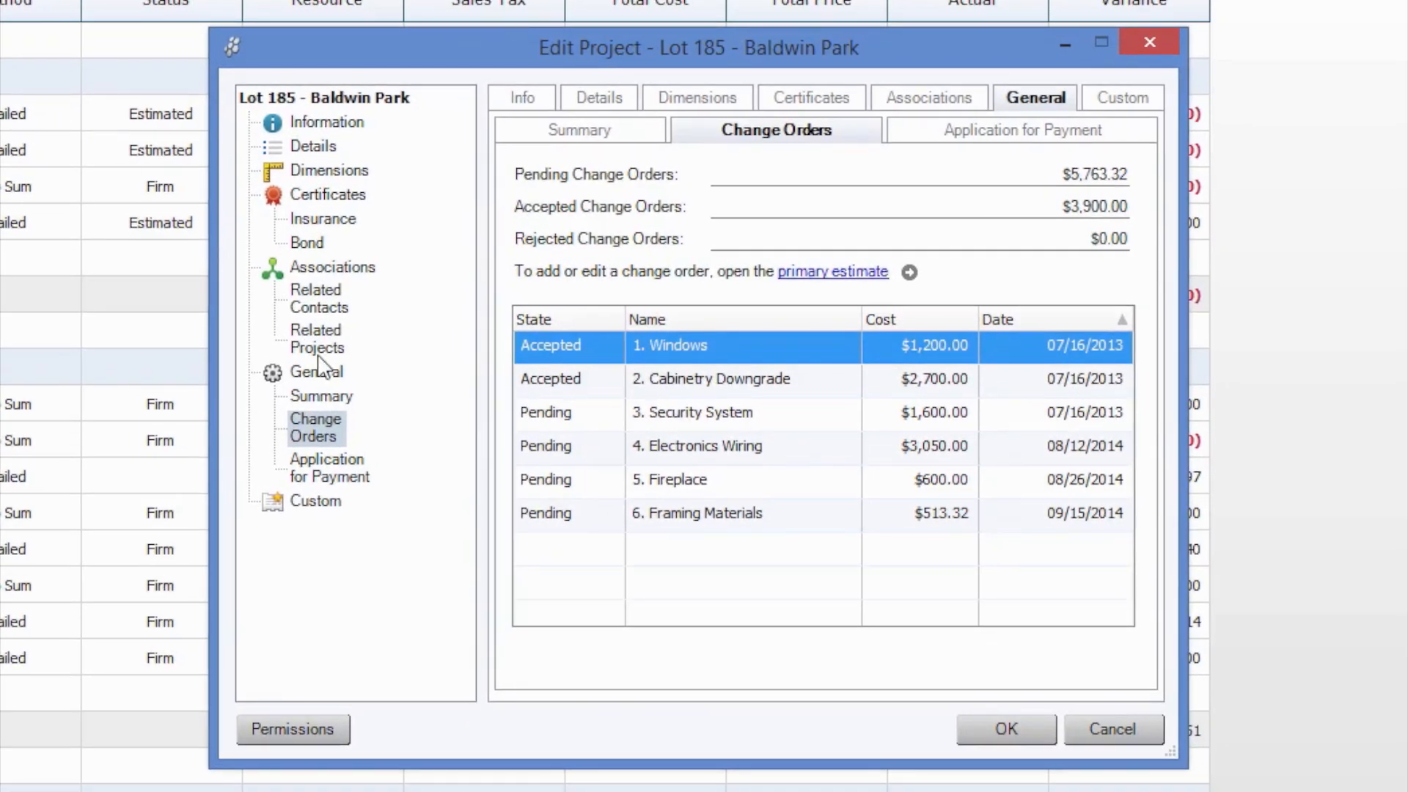
{"action": "mouse_move", "coordinate": [575, 431]}
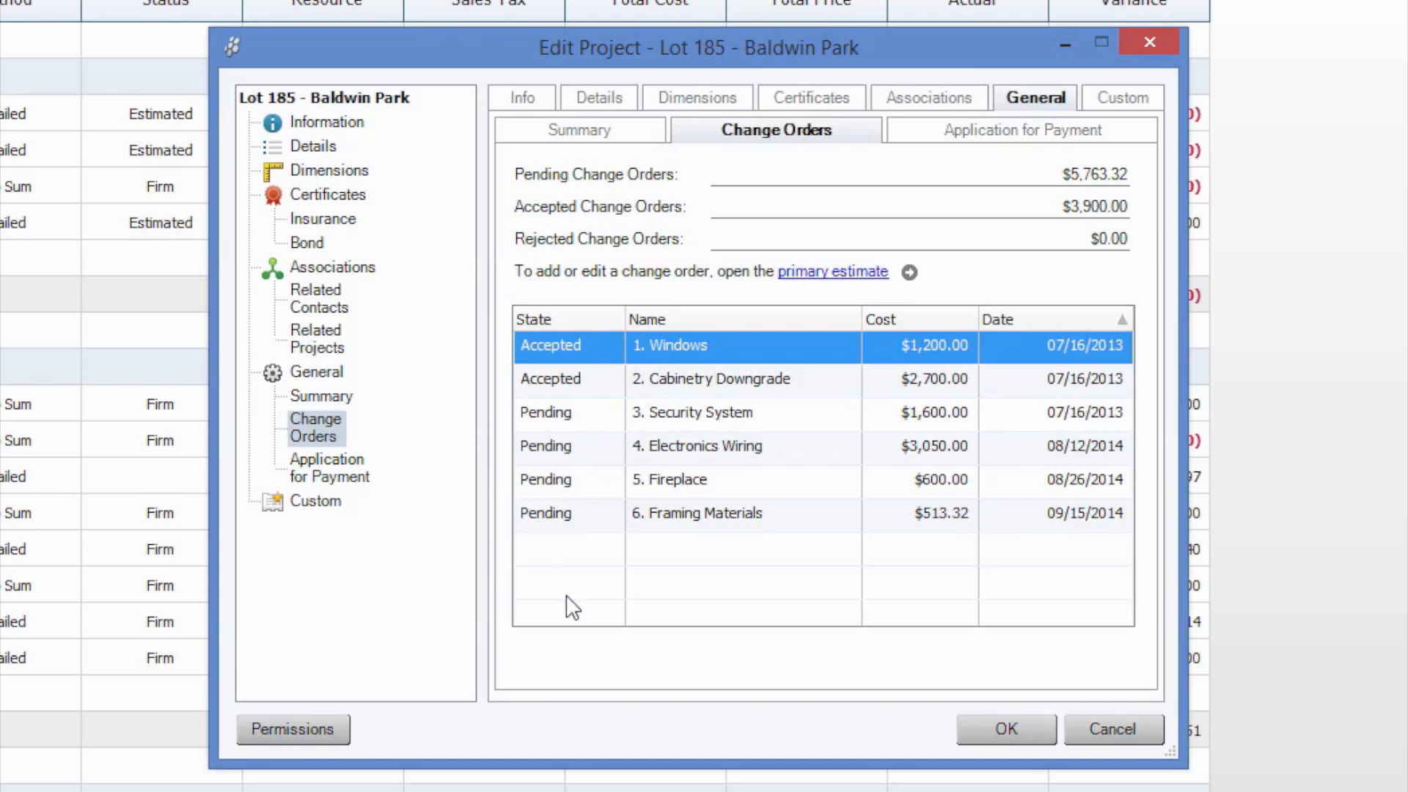
{"action": "mouse_move", "coordinate": [639, 634]}
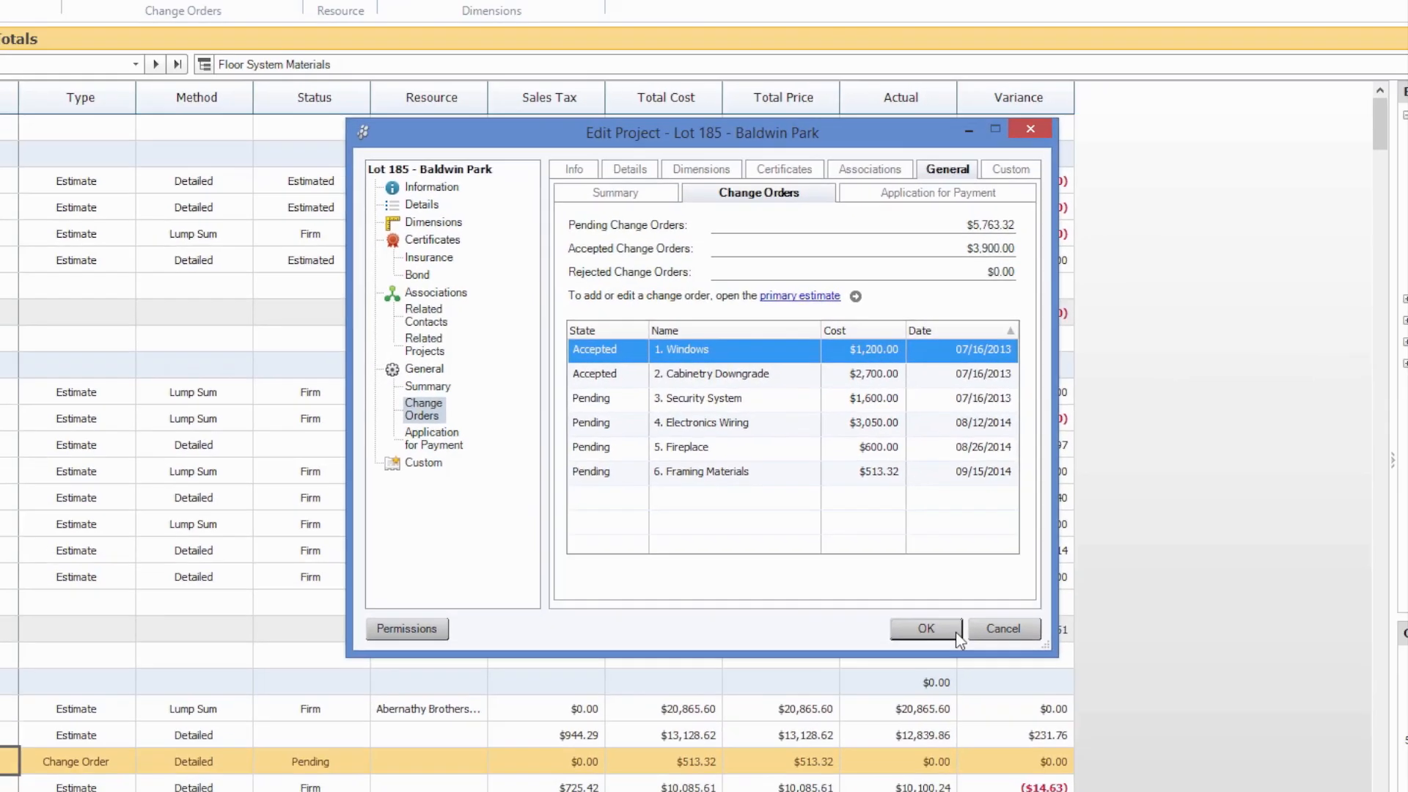
Dismiss the change order summary and open Reports > Project Management > Change Order Documents
{"action": "left_click", "coordinate": [925, 628]}
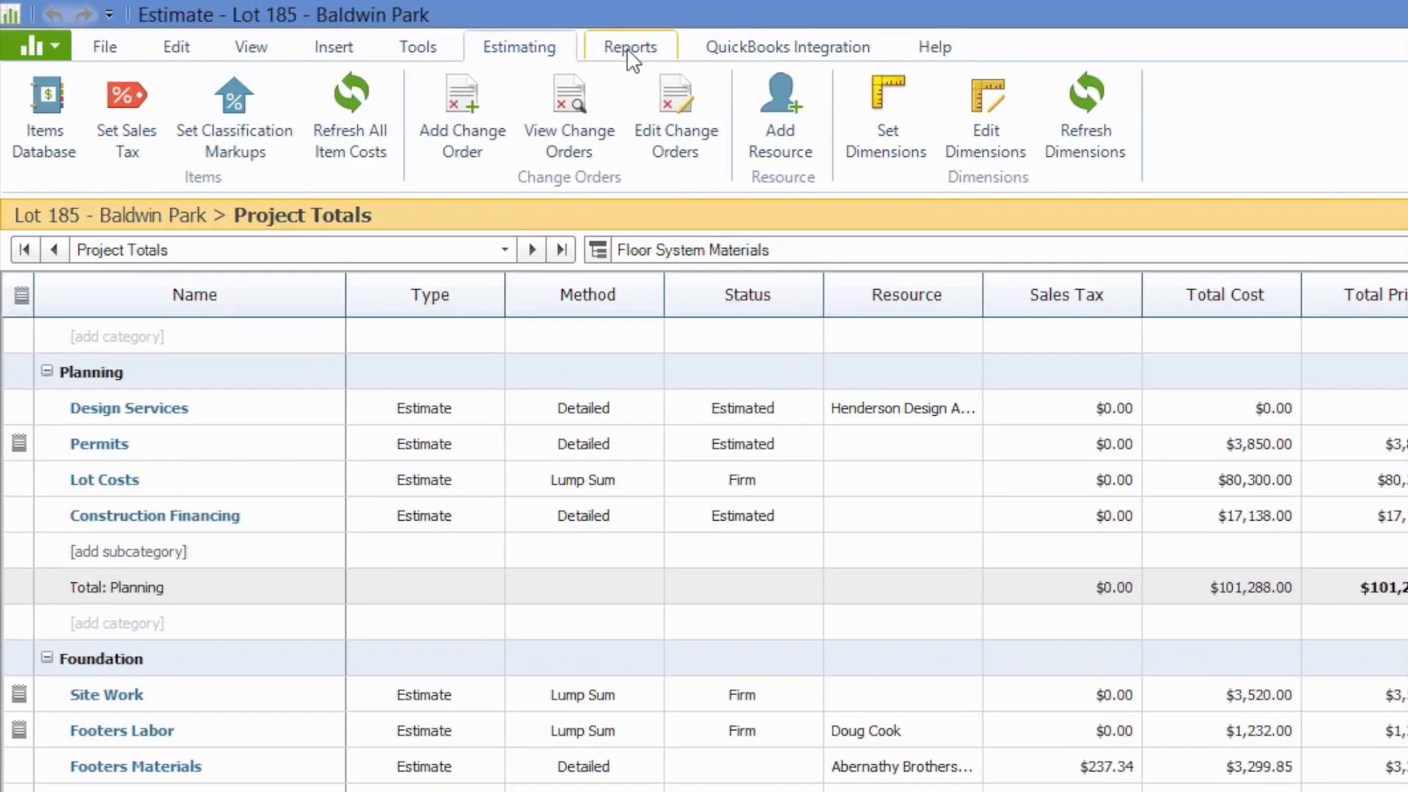
{"action": "left_click", "coordinate": [631, 47]}
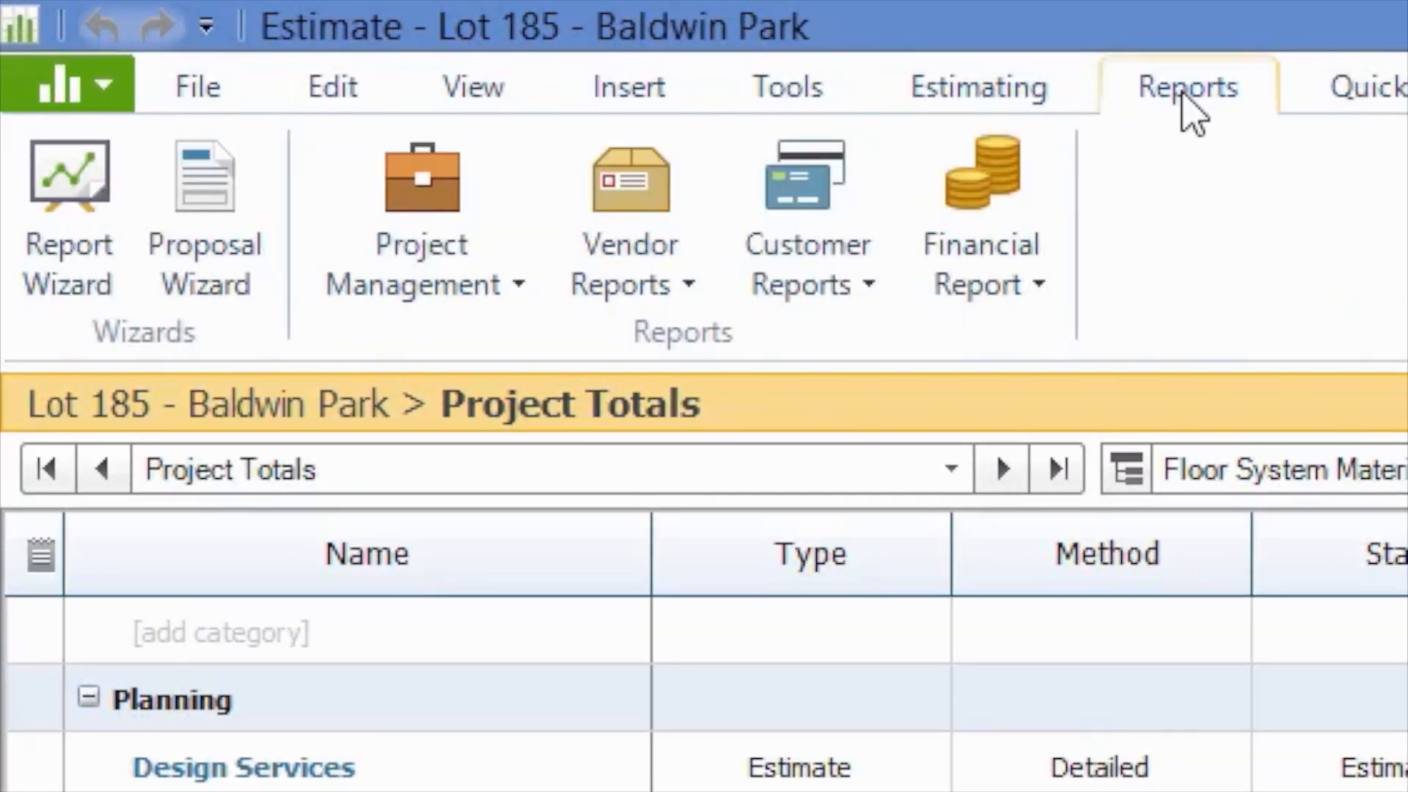
{"action": "left_click", "coordinate": [805, 267]}
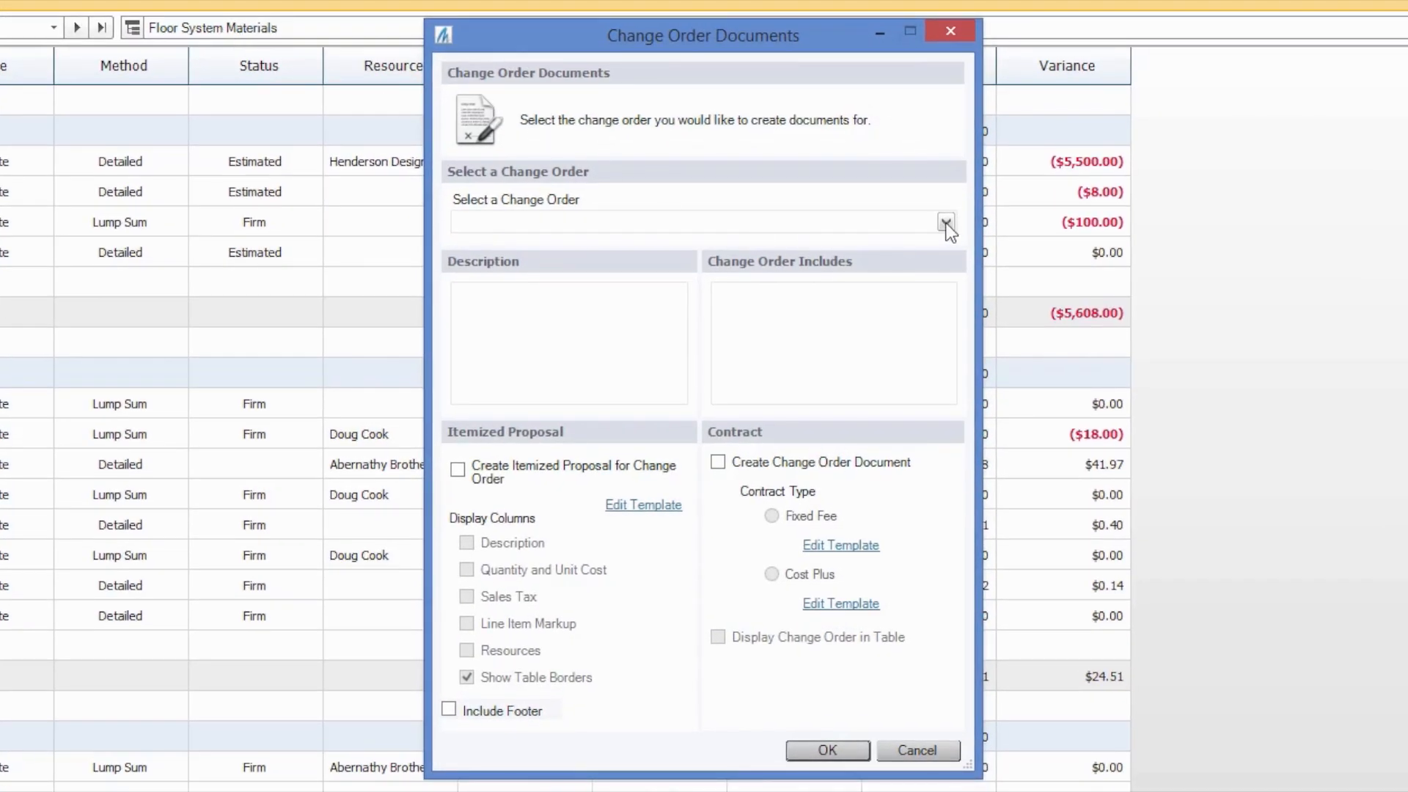
Select Change Order 6 - Framing Materials and choose an itemized proposal instead of a contract document
{"action": "left_click", "coordinate": [945, 222]}
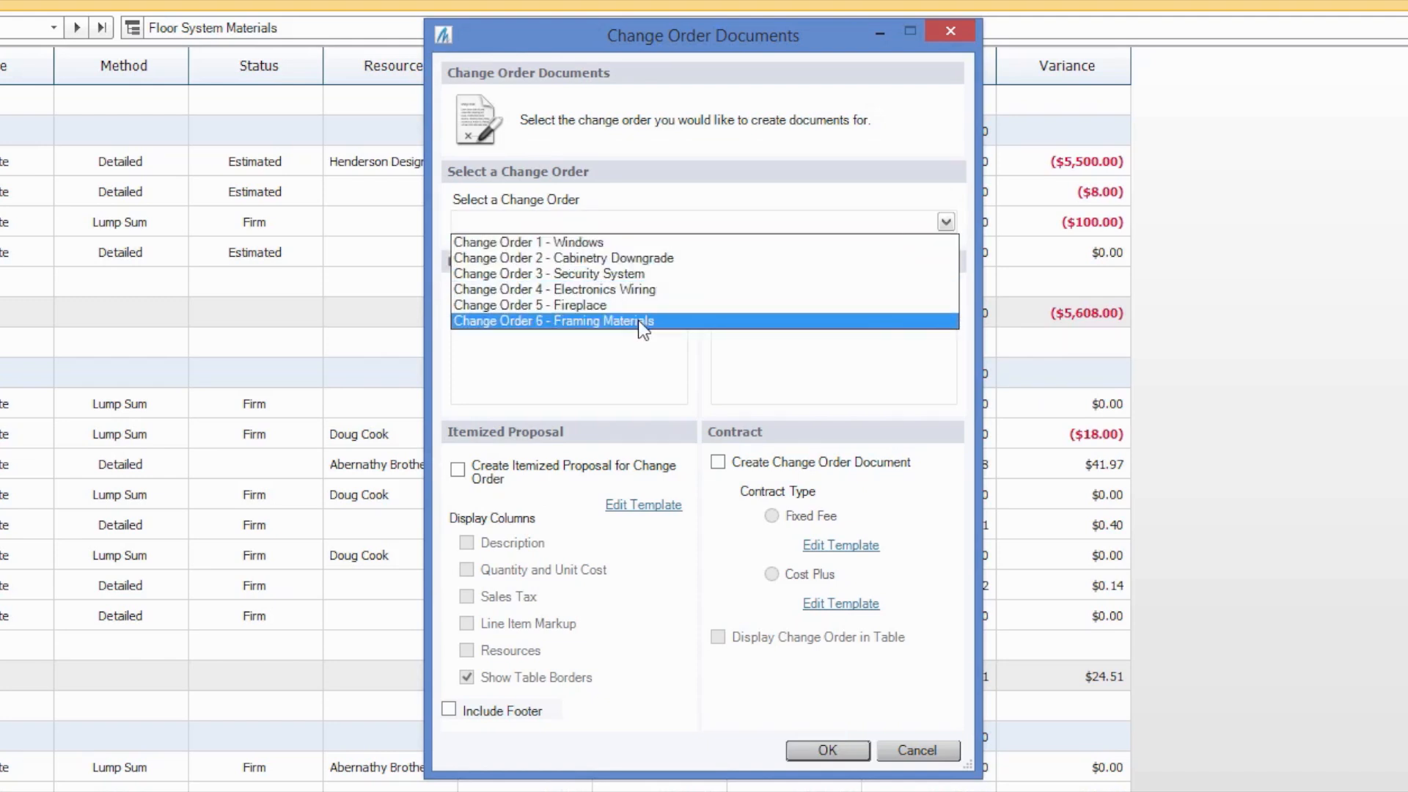
{"action": "left_click", "coordinate": [552, 321]}
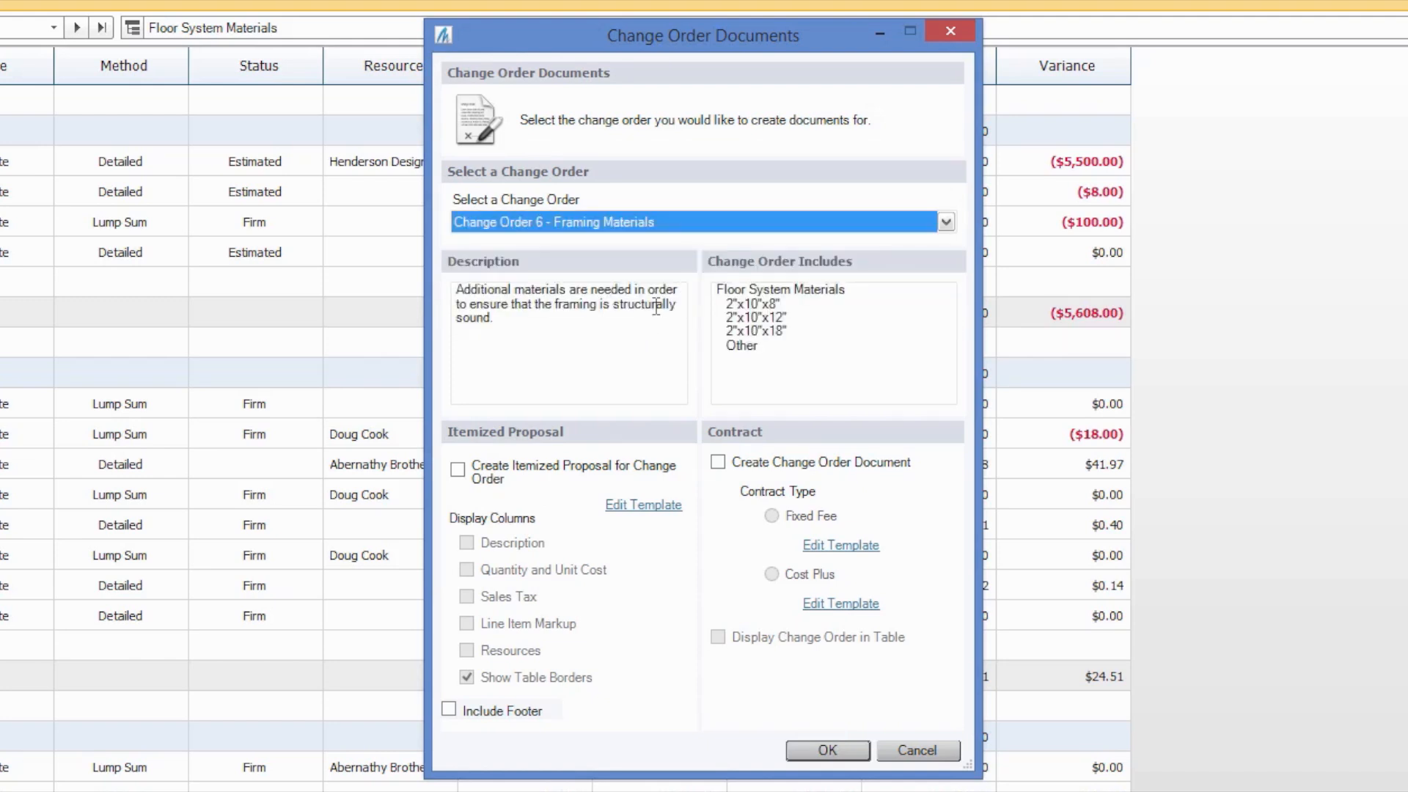
{"action": "mouse_move", "coordinate": [616, 264]}
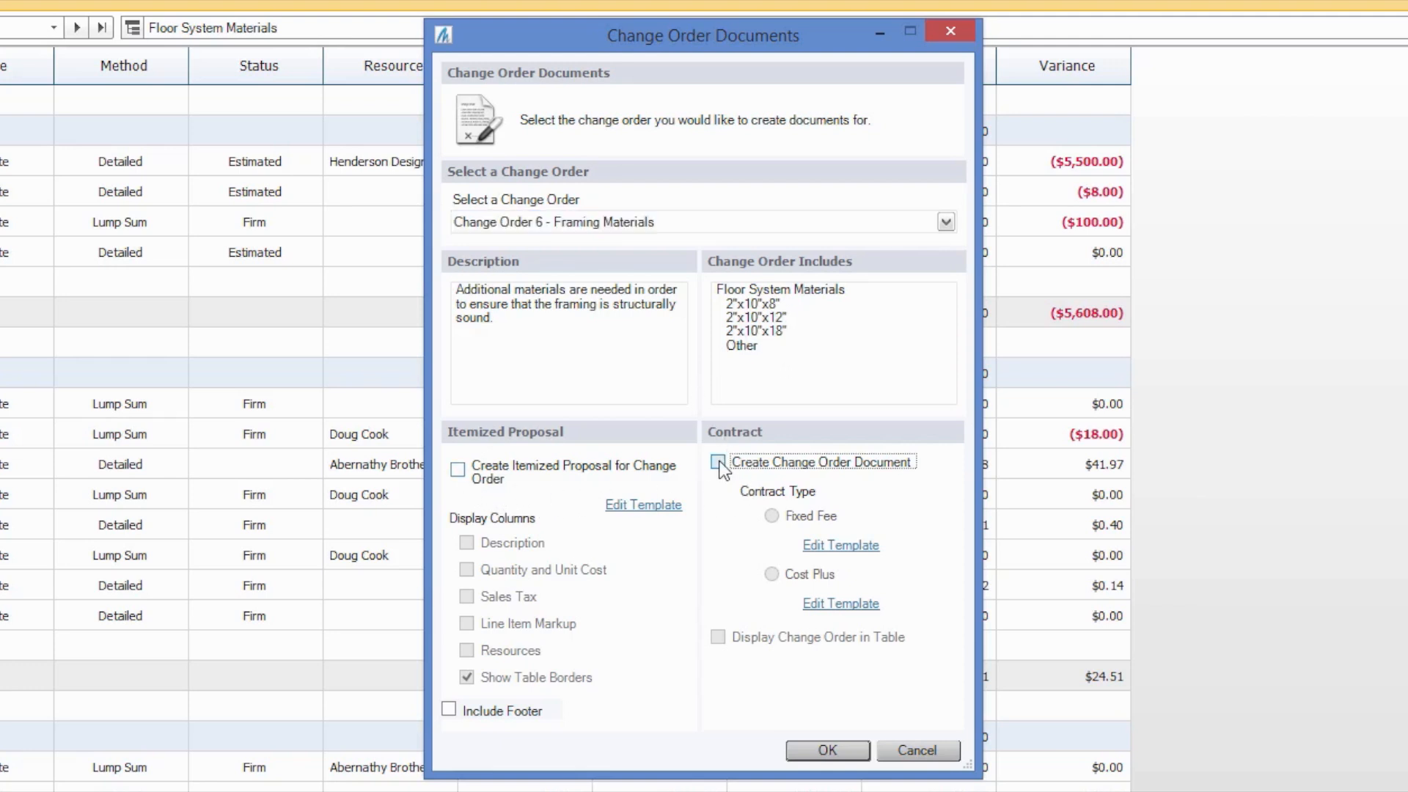
{"action": "left_click", "coordinate": [717, 462]}
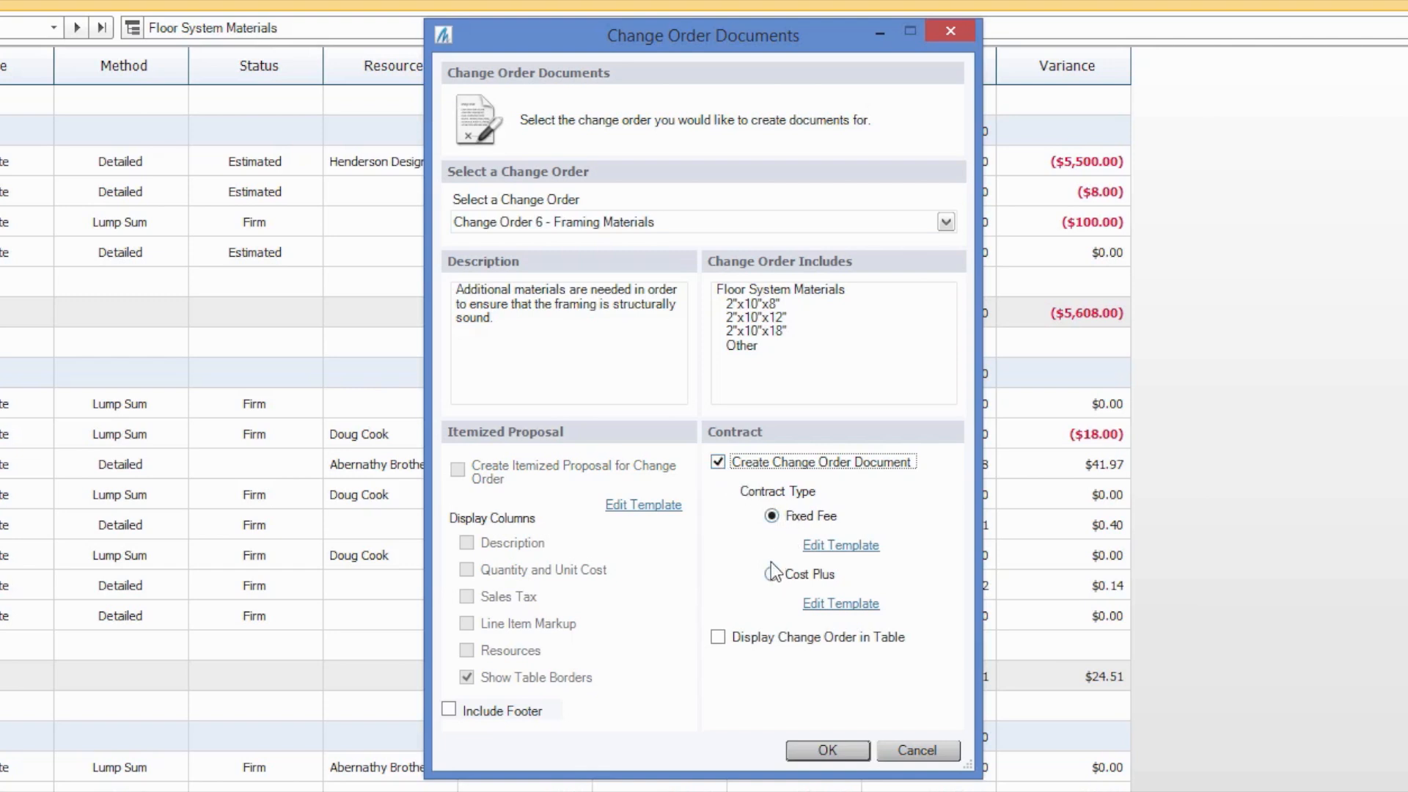
{"action": "left_click", "coordinate": [718, 461]}
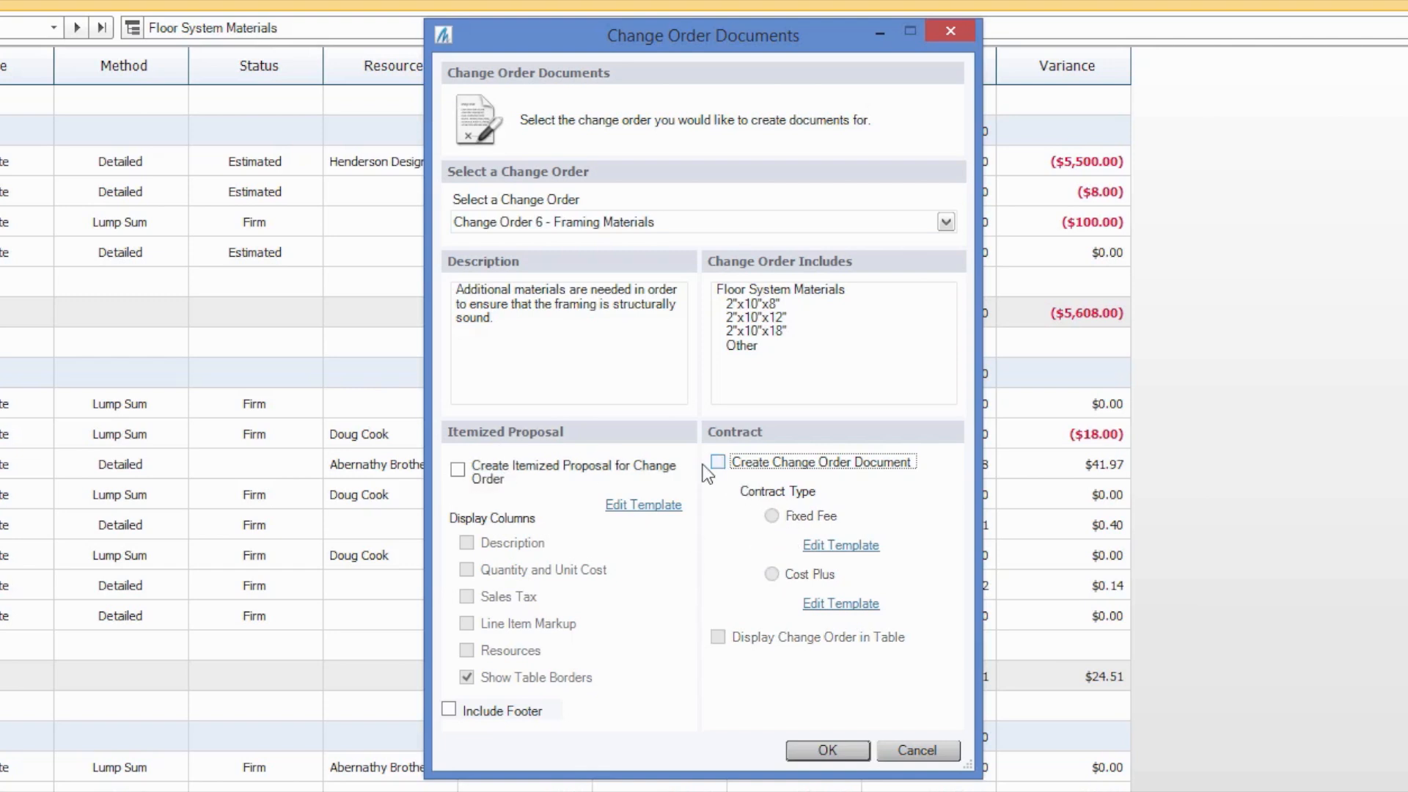
{"action": "left_click", "coordinate": [458, 472]}
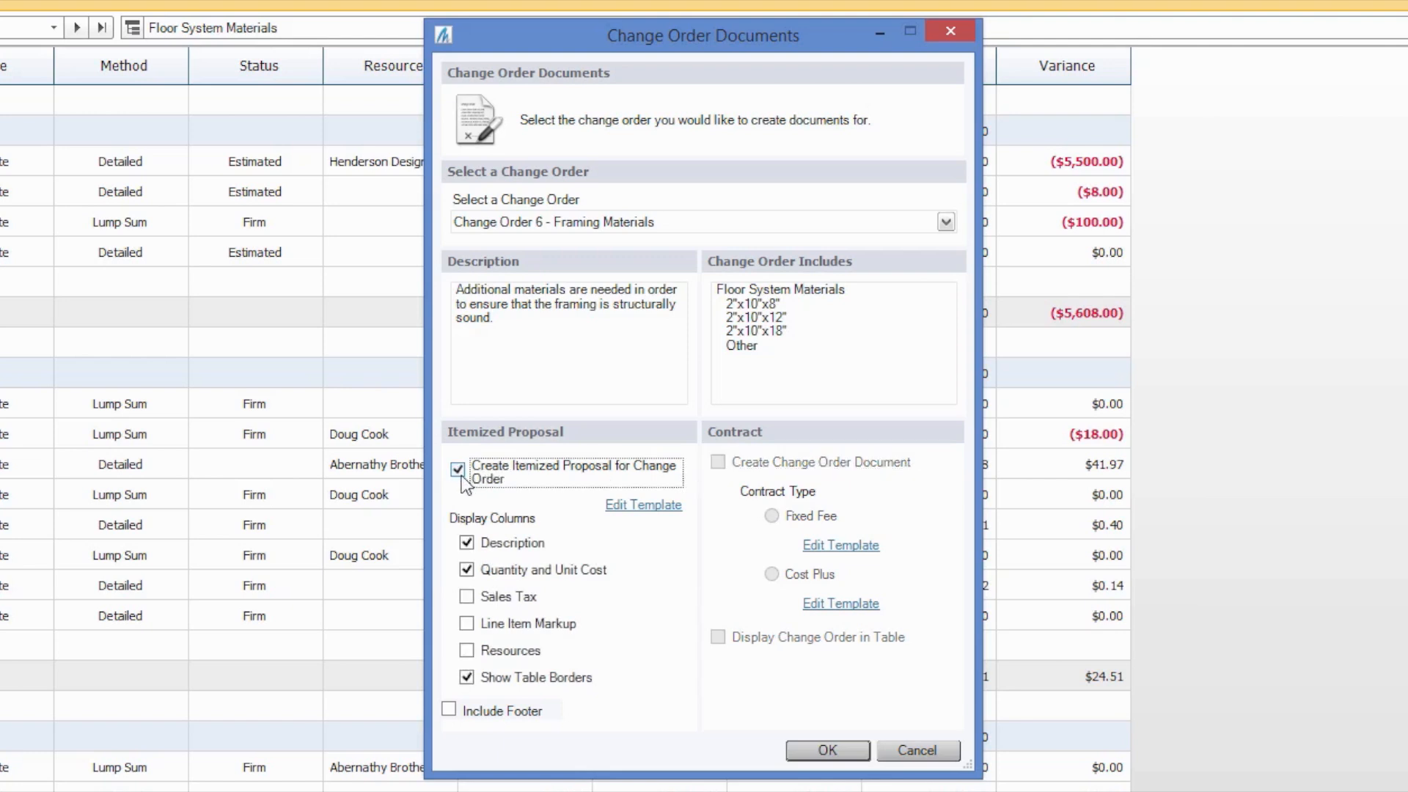
{"action": "mouse_move", "coordinate": [534, 548]}
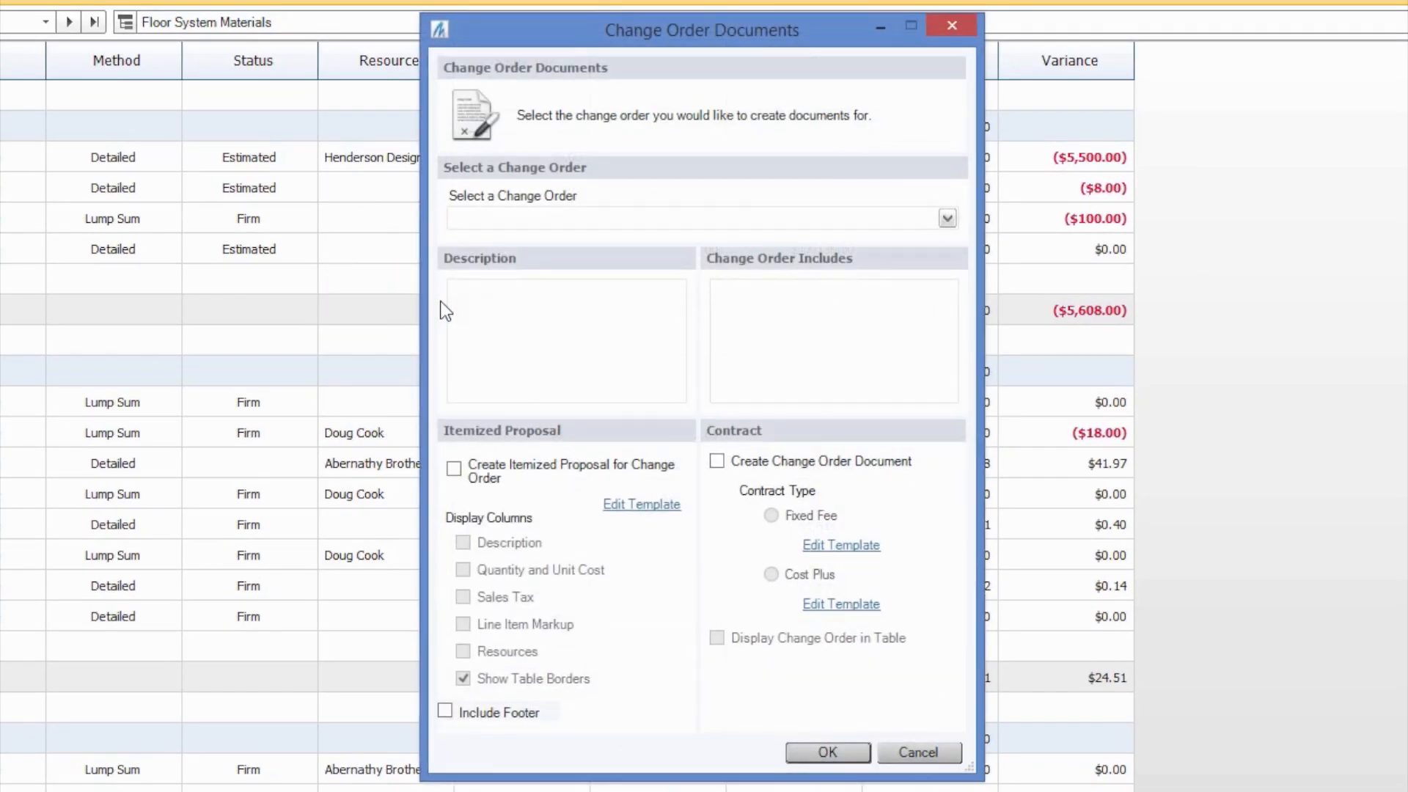
Generate a fixed-fee change order contract for Change Order 6 - Framing Materials
{"action": "left_click", "coordinate": [947, 217]}
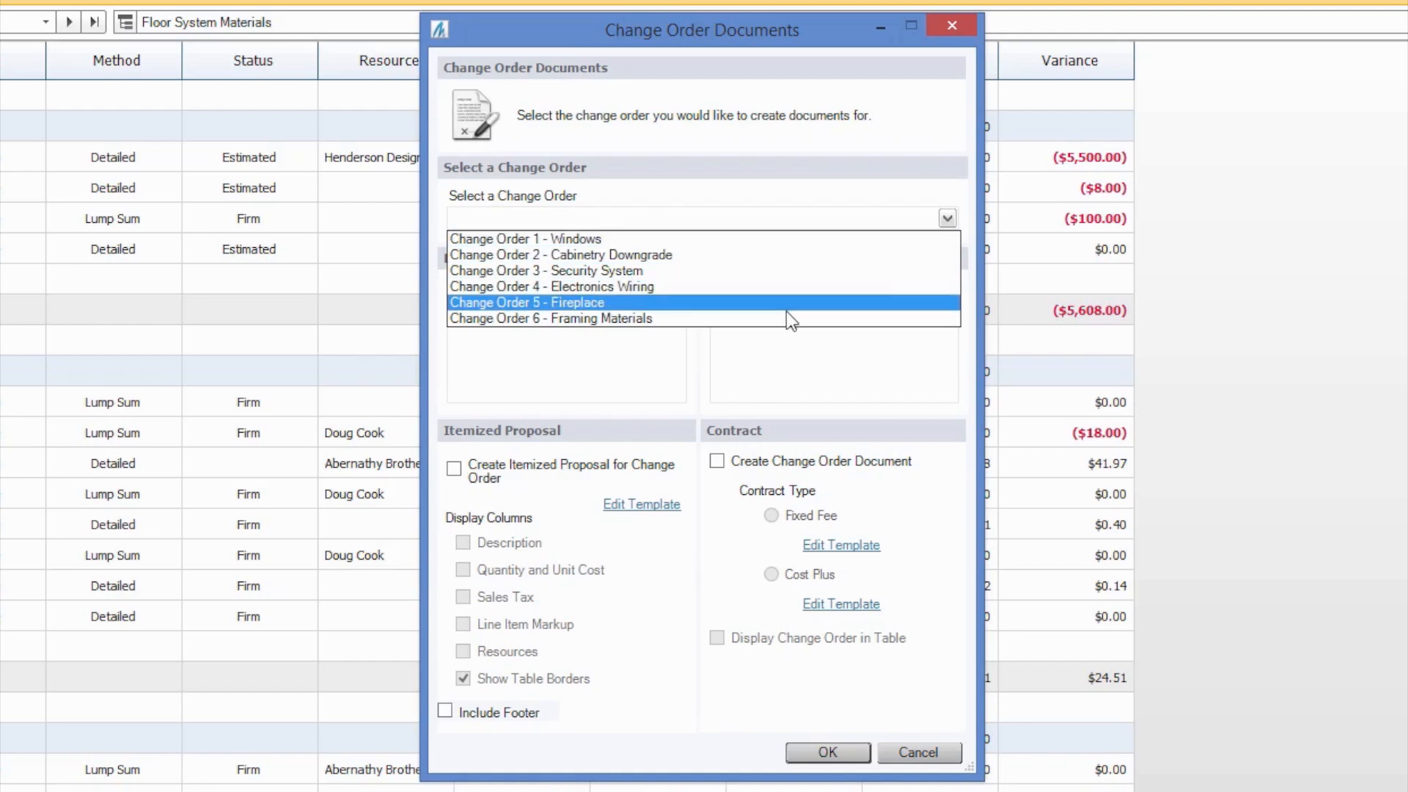
{"action": "left_click", "coordinate": [551, 318]}
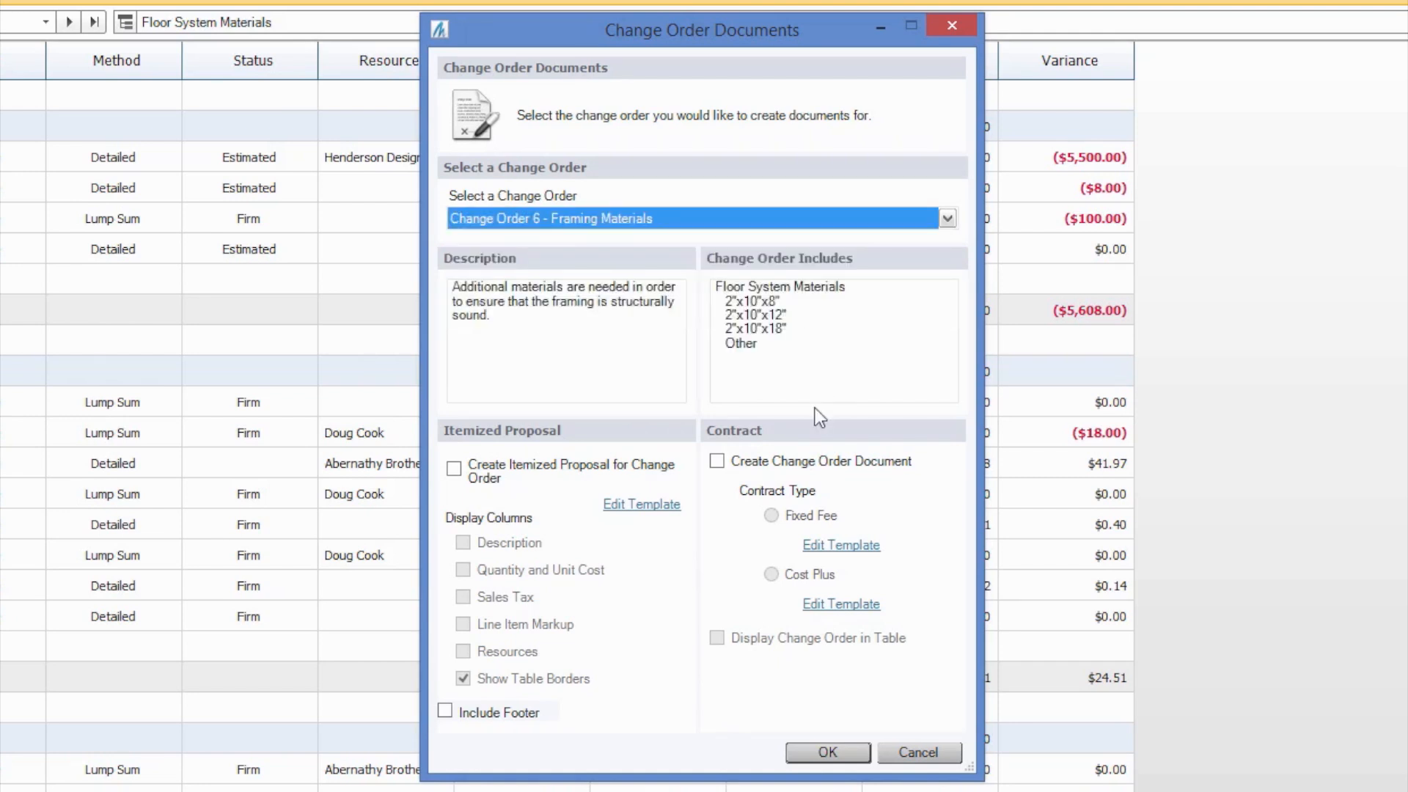
{"action": "left_click", "coordinate": [717, 461]}
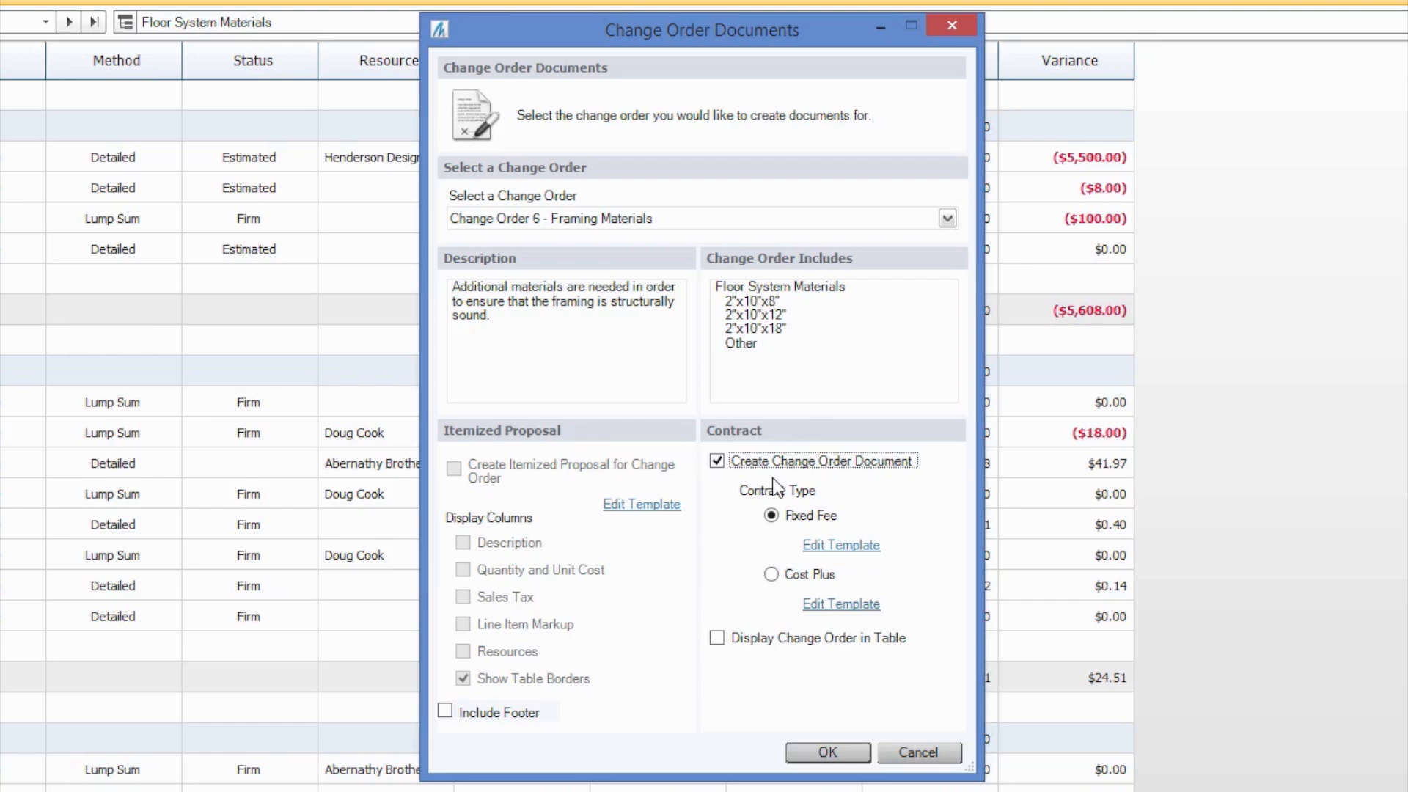
{"action": "mouse_move", "coordinate": [799, 548]}
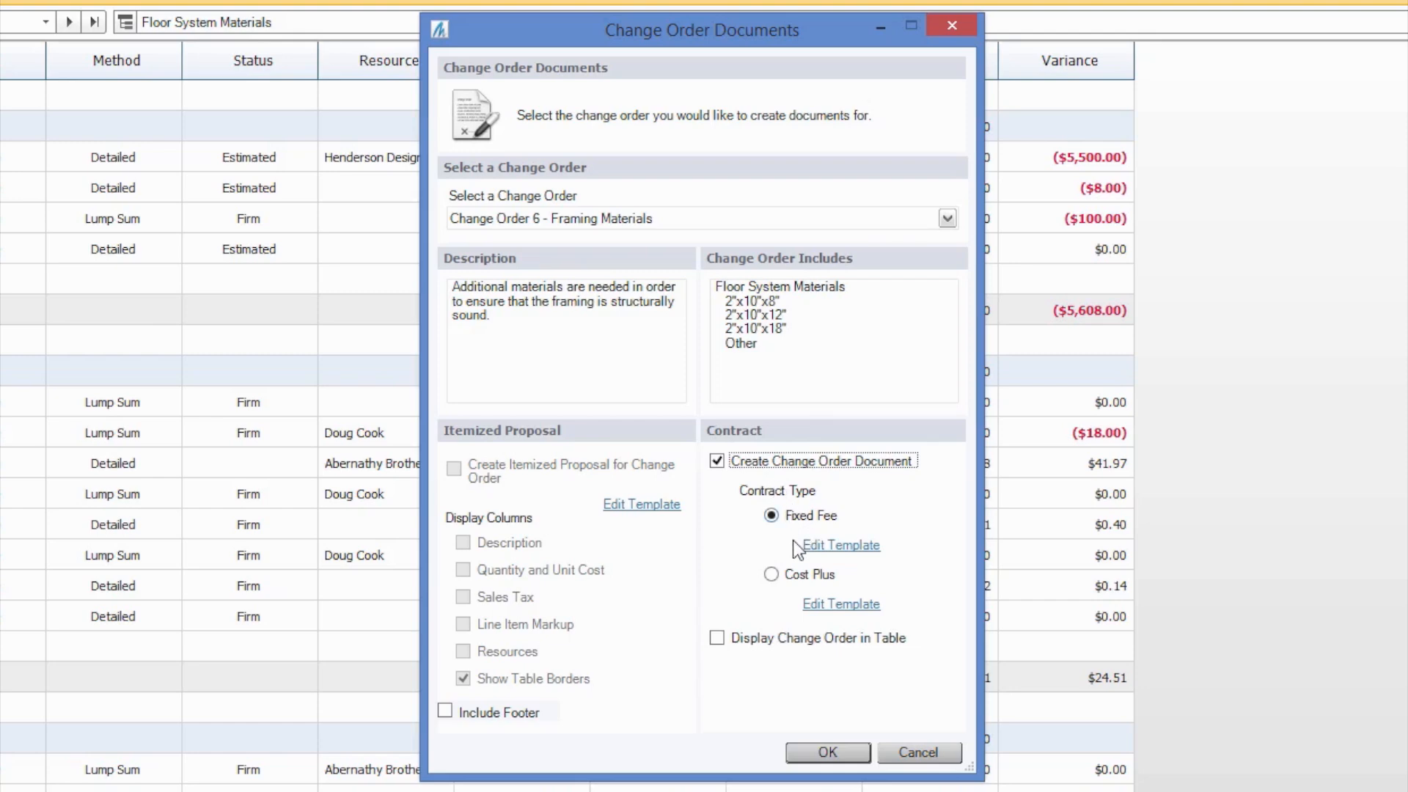
{"action": "left_click", "coordinate": [827, 752]}
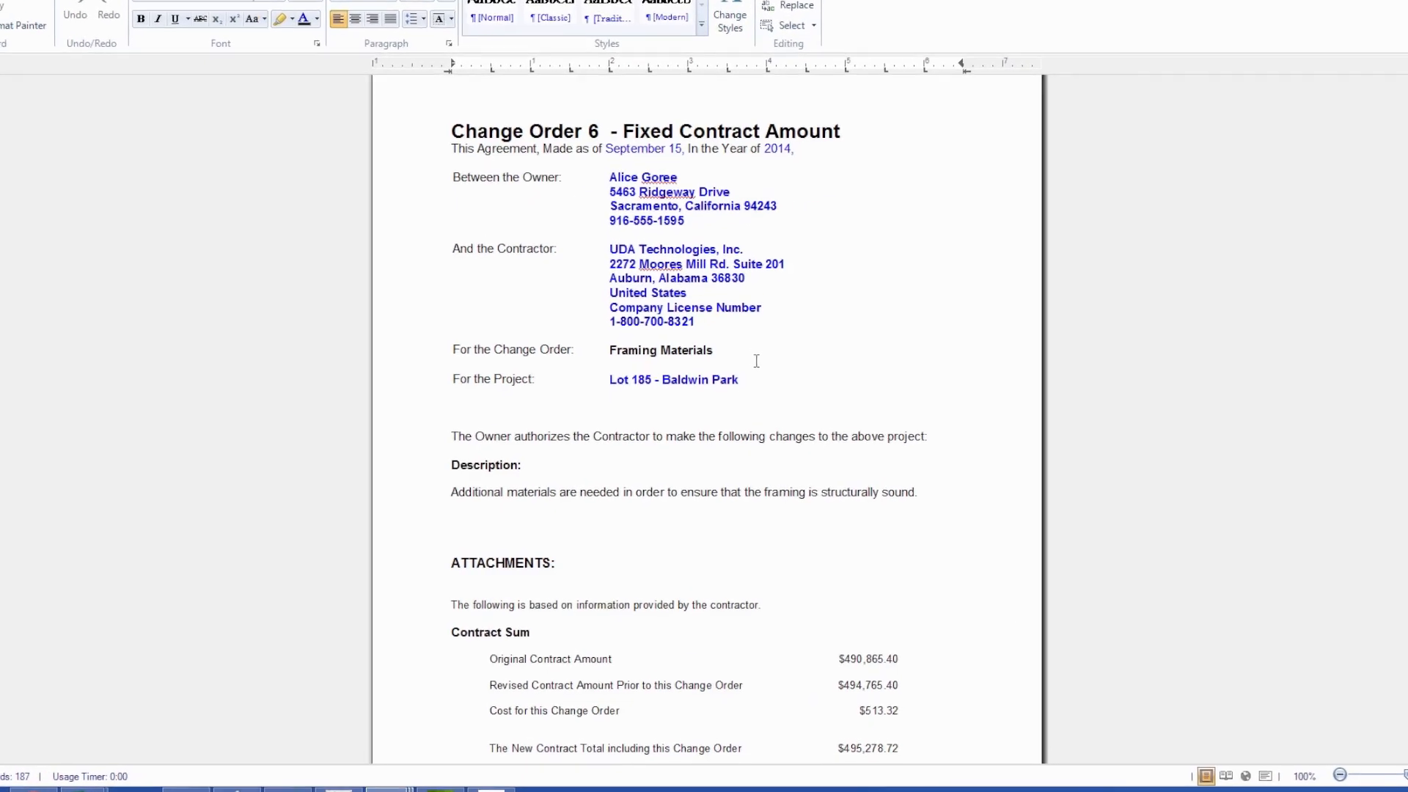
Scroll the Word contract to check the Contract Sum figures and the Acceptance signature lines
{"action": "scroll", "scroll_direction": "down", "scroll_amount": 3}
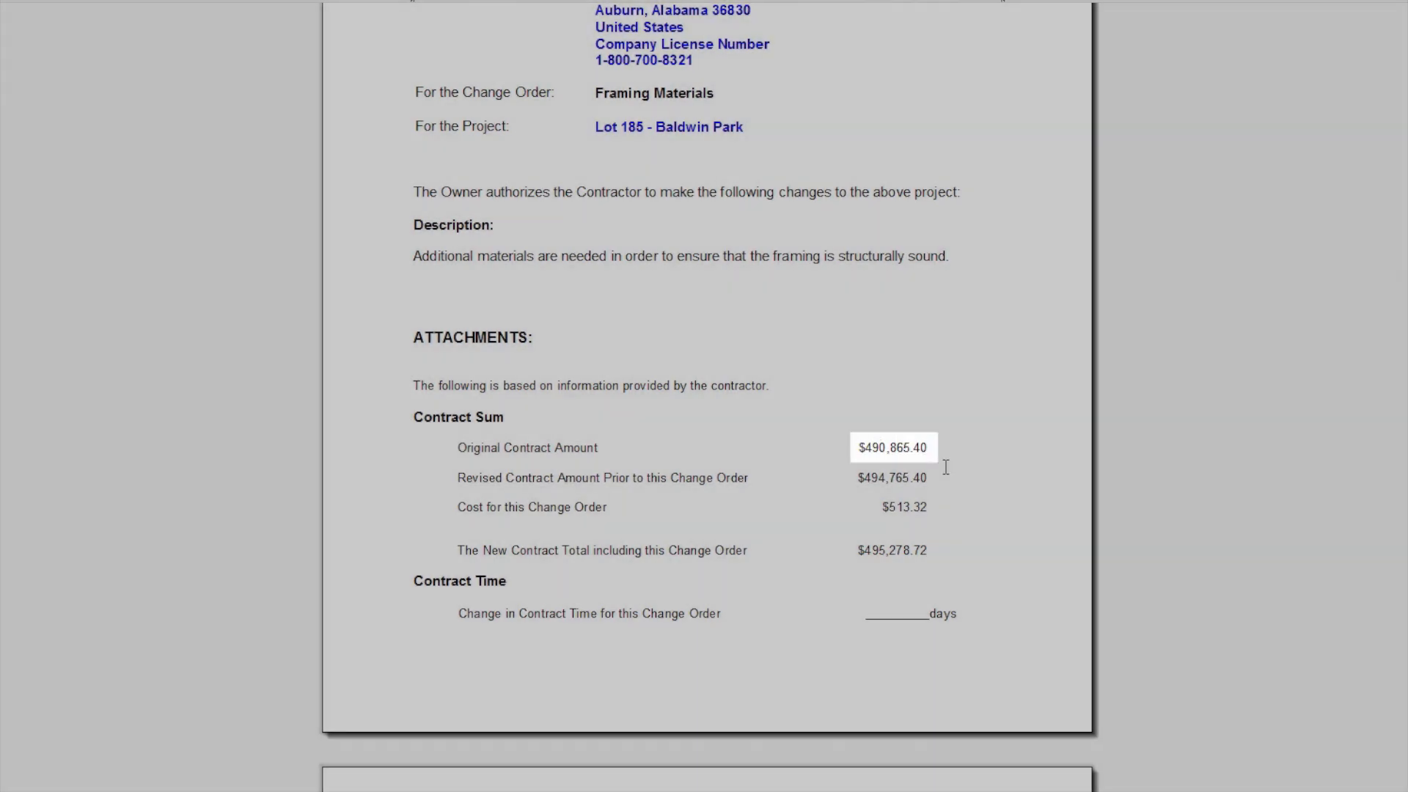
{"action": "scroll", "scroll_direction": "down", "scroll_amount": 3}
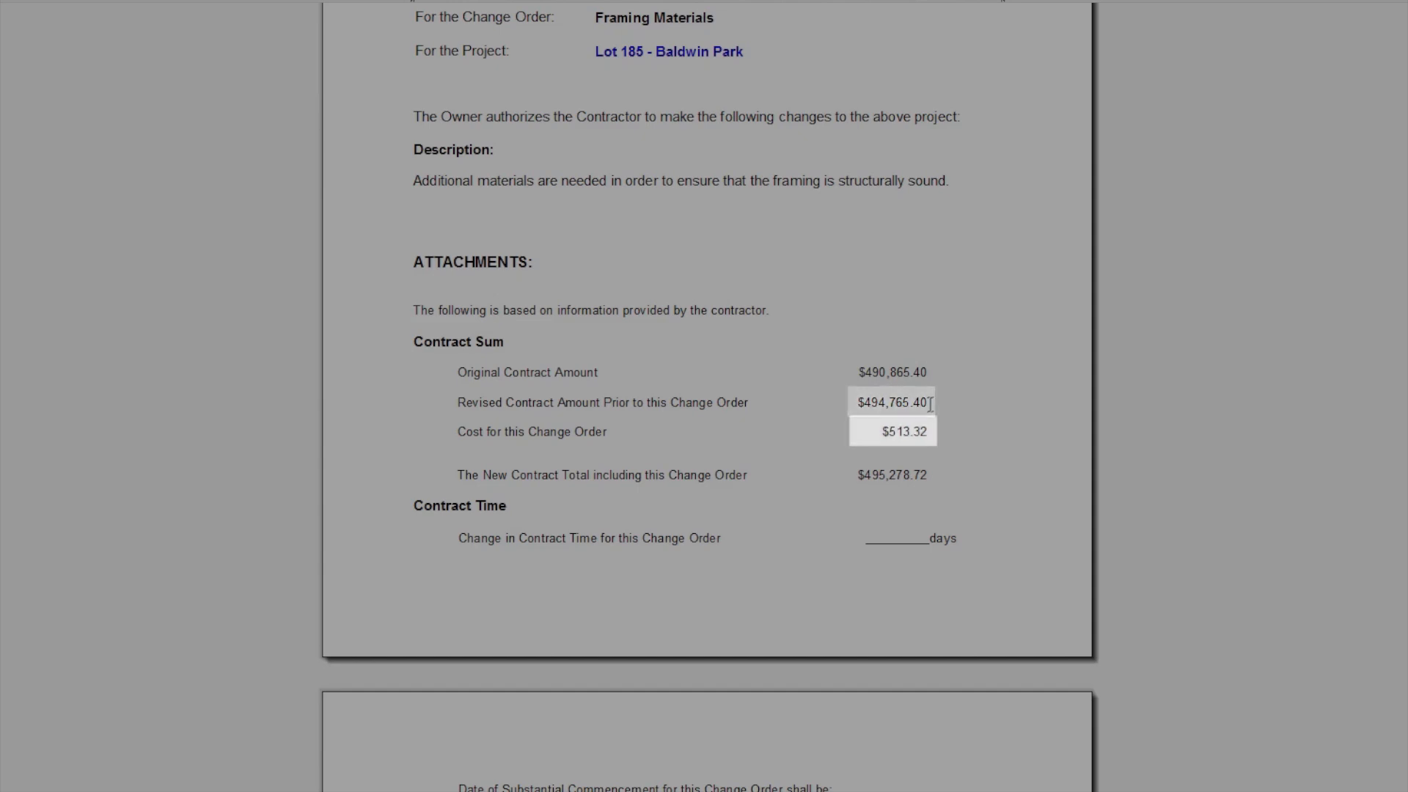
{"action": "left_click", "coordinate": [892, 431]}
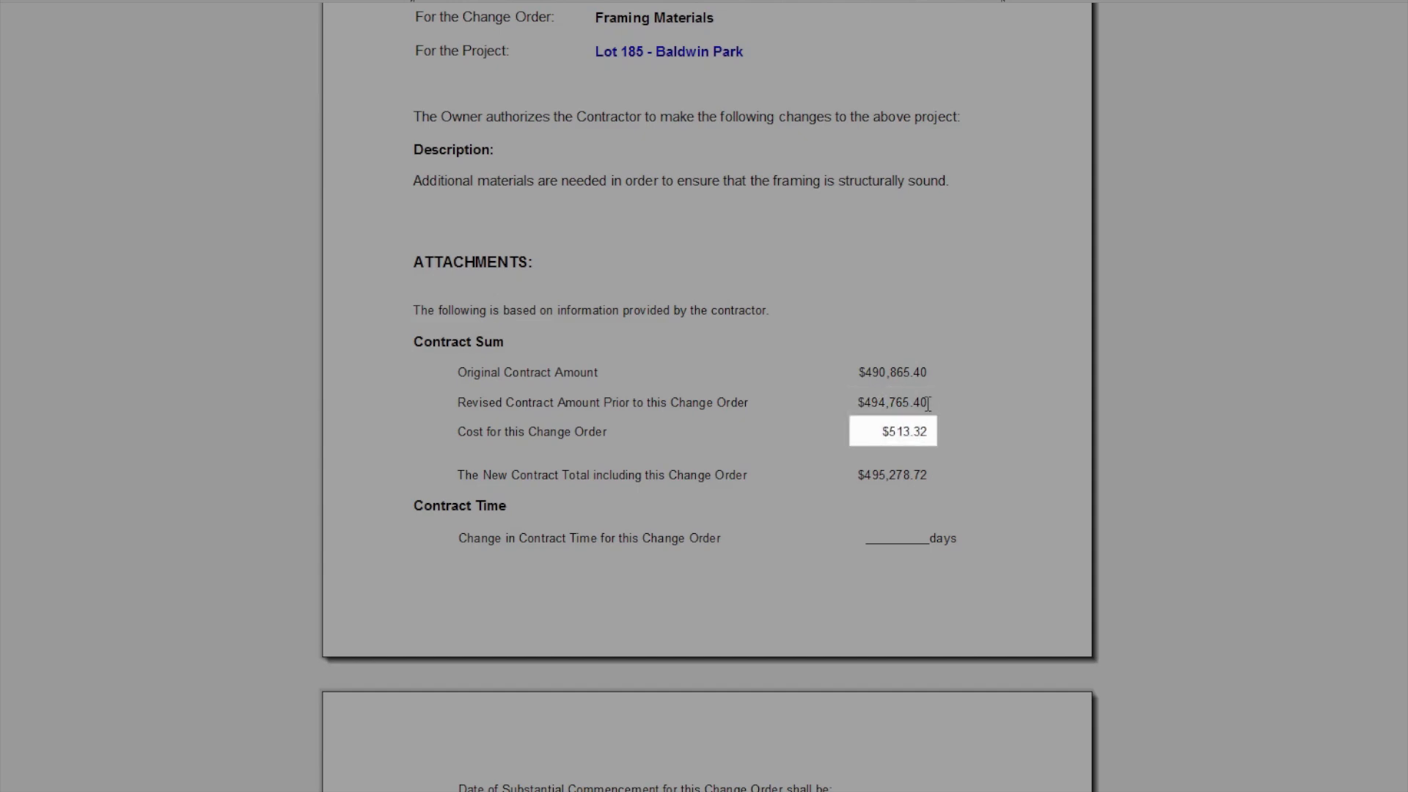
{"action": "left_click", "coordinate": [892, 474]}
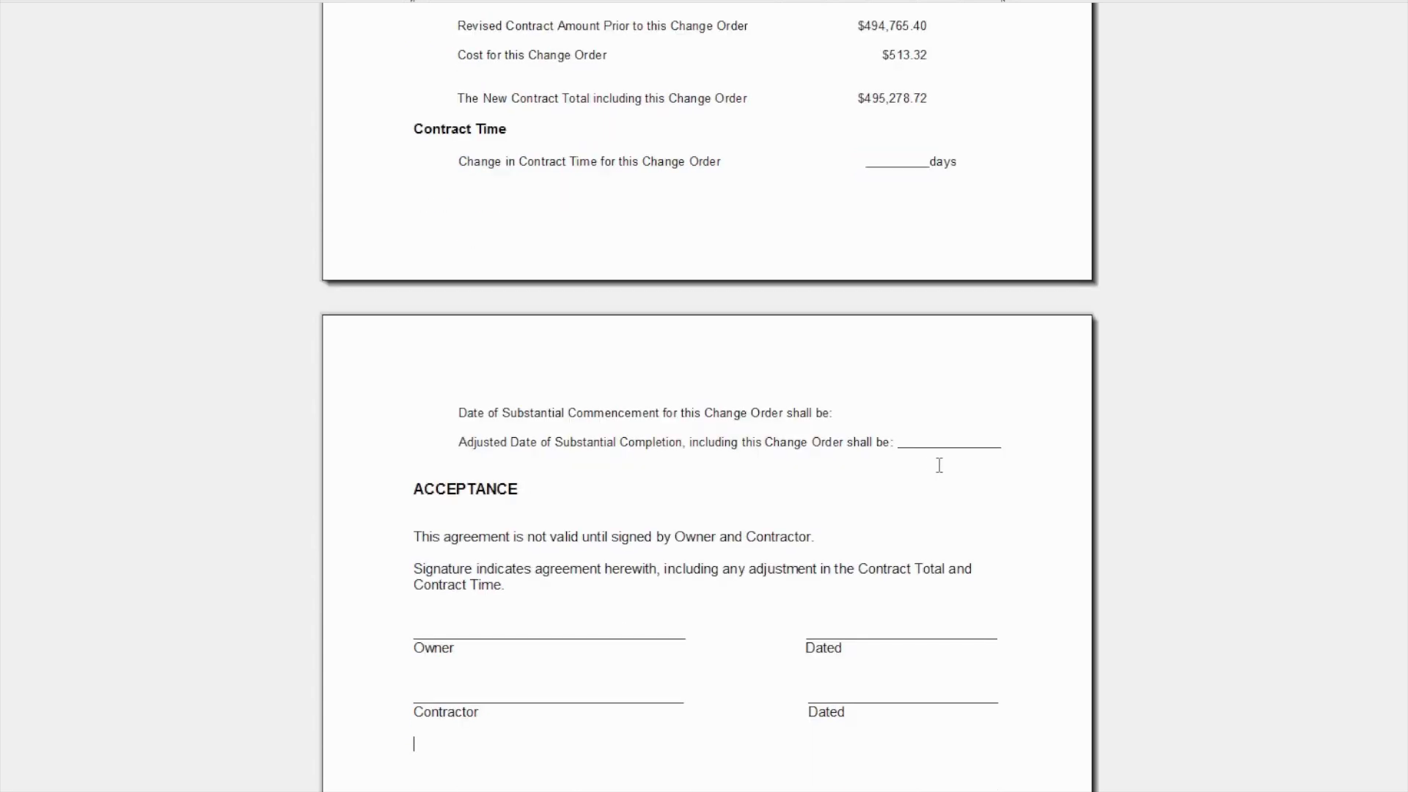
{"action": "scroll", "scroll_direction": "down", "scroll_amount": 3}
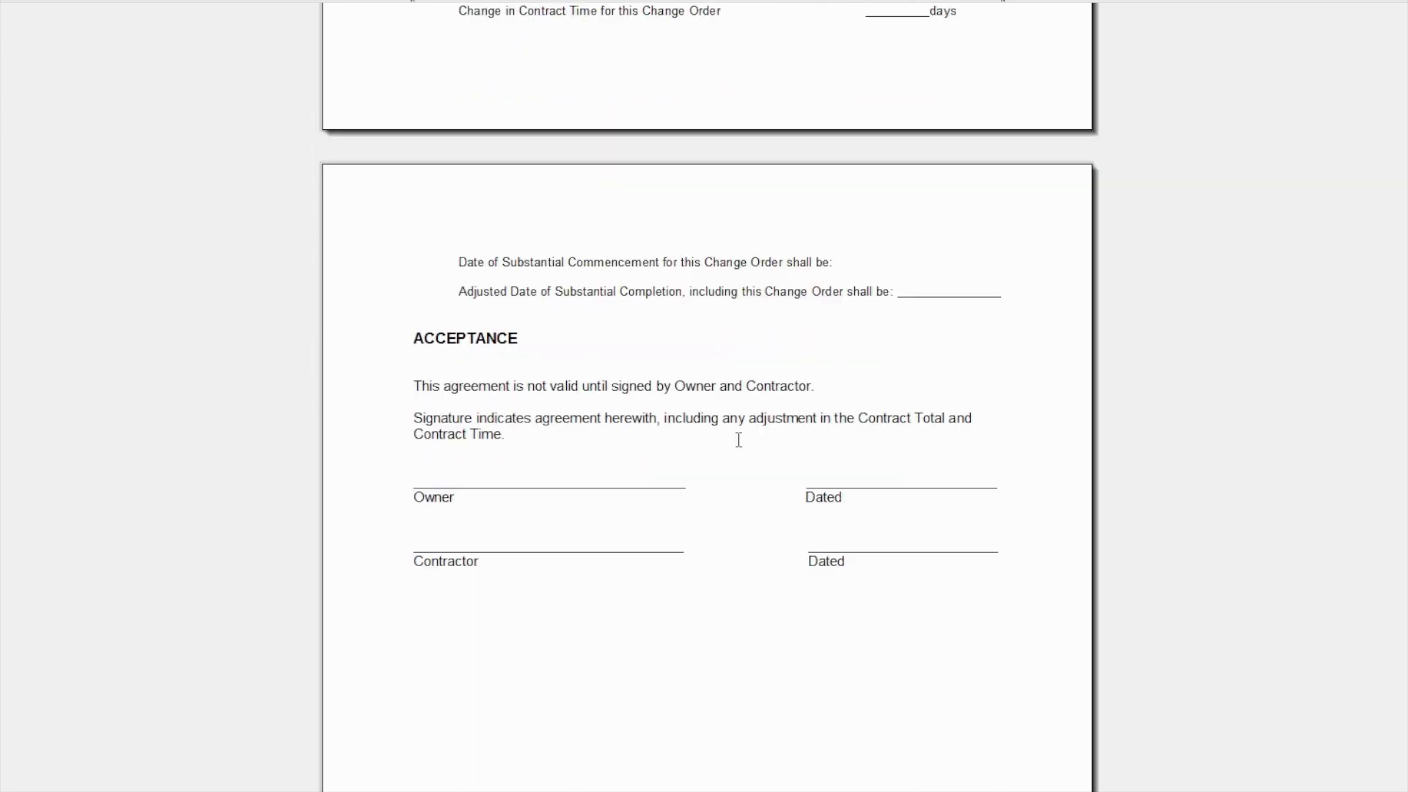
{"action": "mouse_move", "coordinate": [737, 460]}
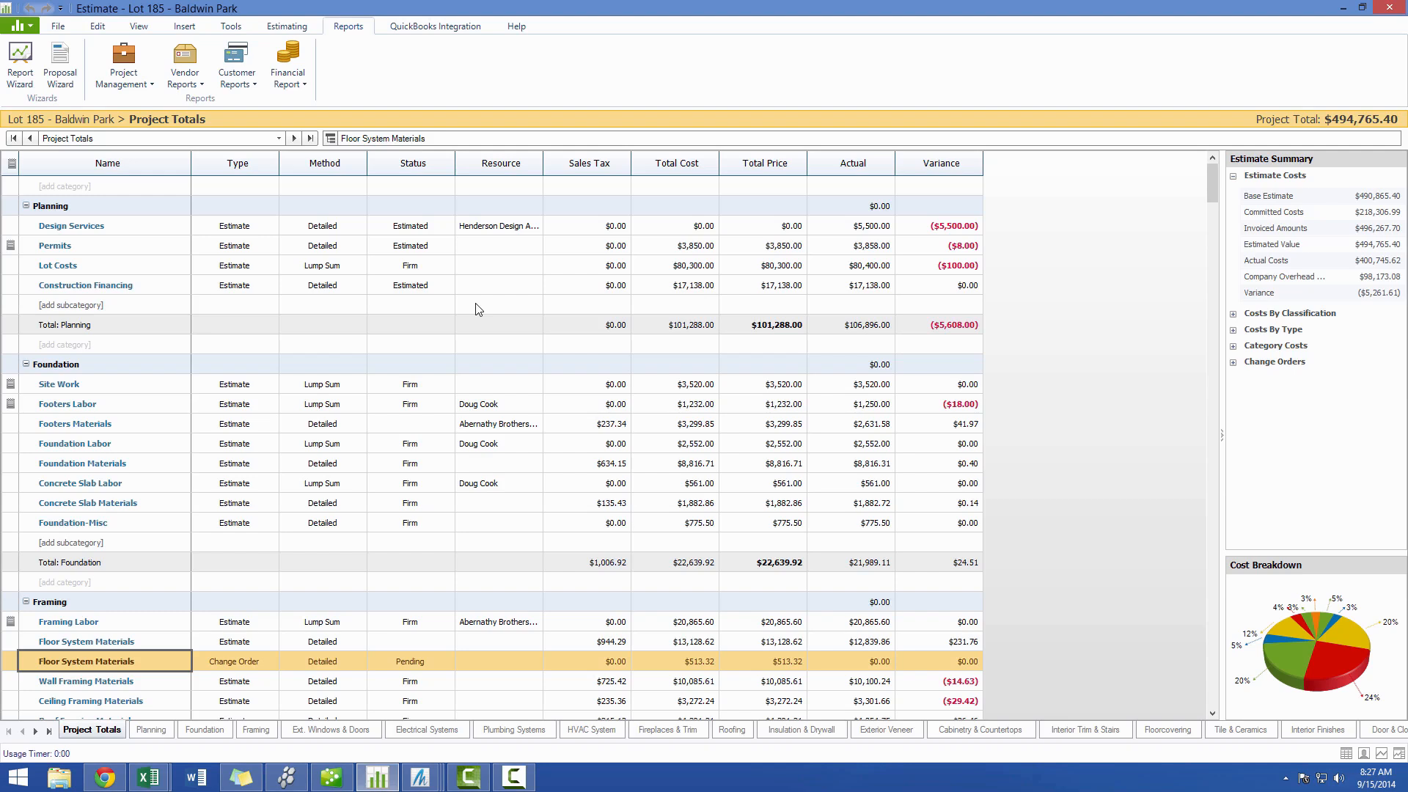
Set up the Customer Change Order Summary Report with status All, grouped by change order number
{"action": "left_click", "coordinate": [410, 225]}
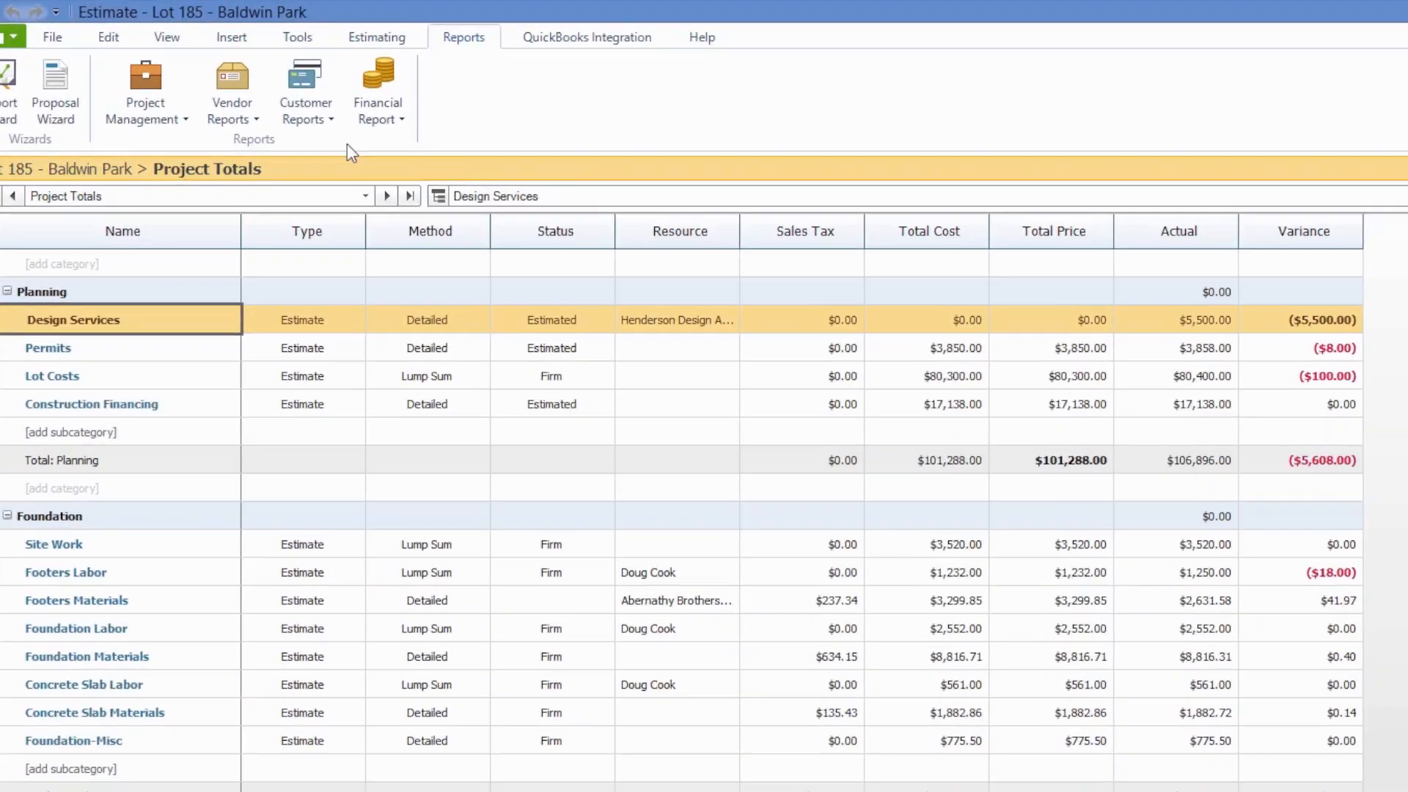
{"action": "left_click", "coordinate": [304, 93]}
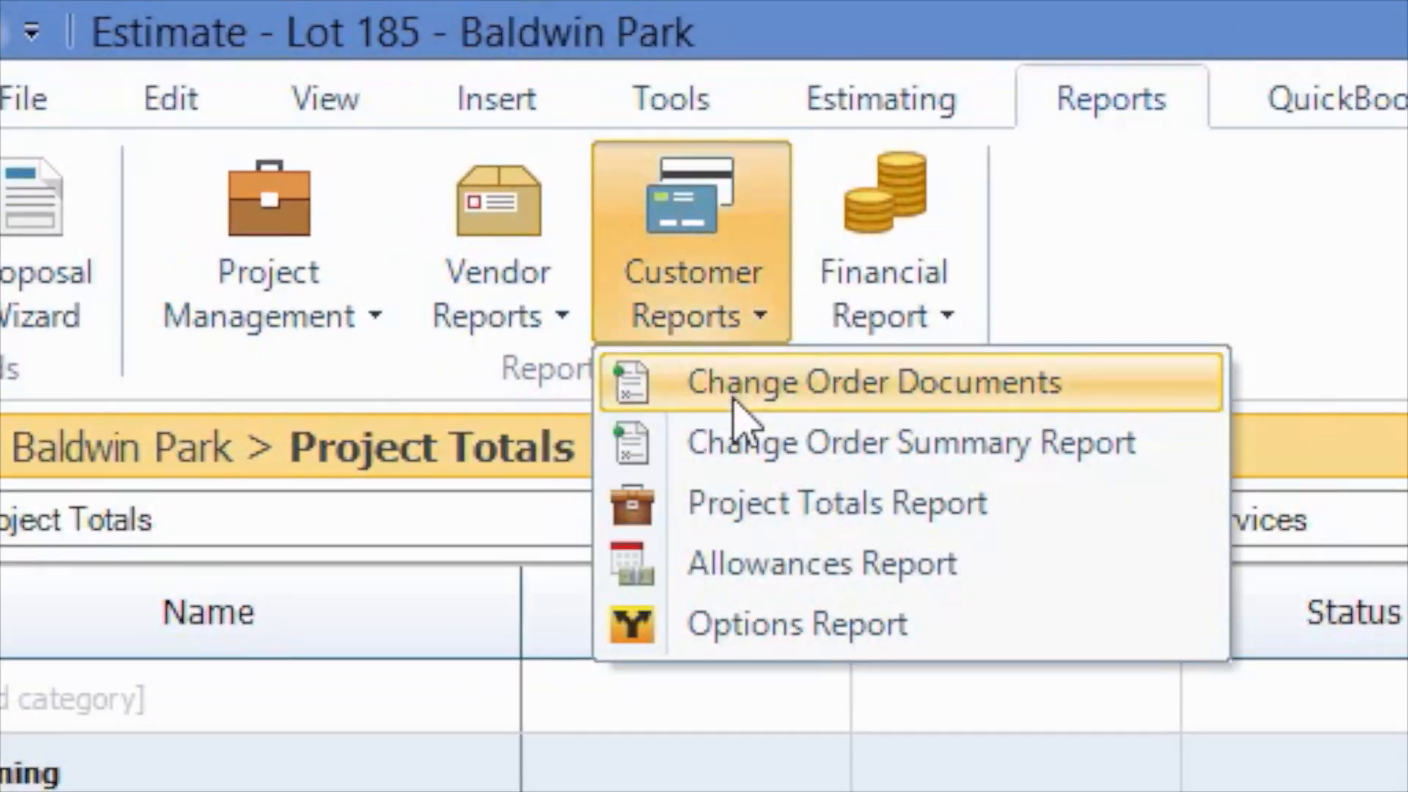
{"action": "left_click", "coordinate": [890, 381]}
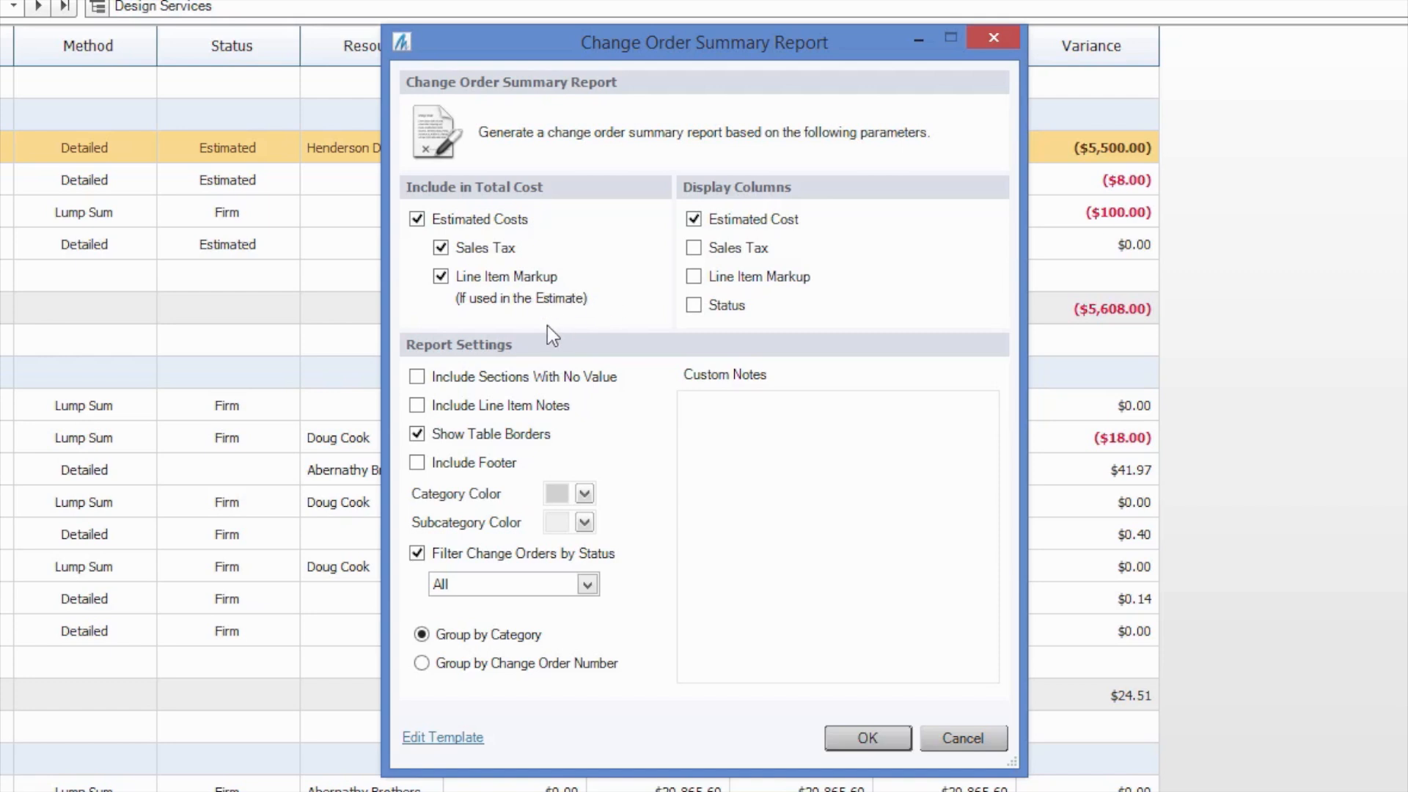
{"action": "left_click", "coordinate": [587, 584]}
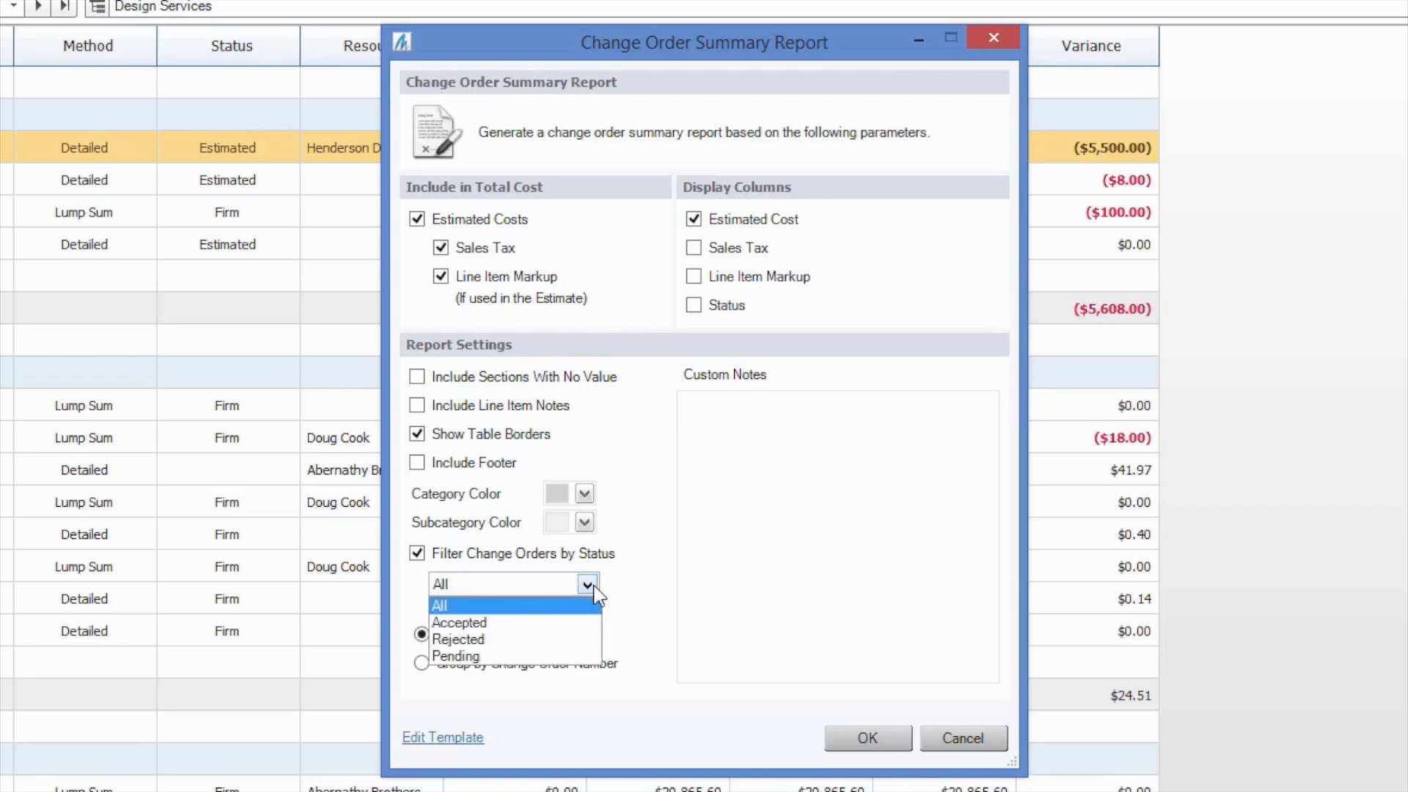
{"action": "left_click", "coordinate": [458, 605]}
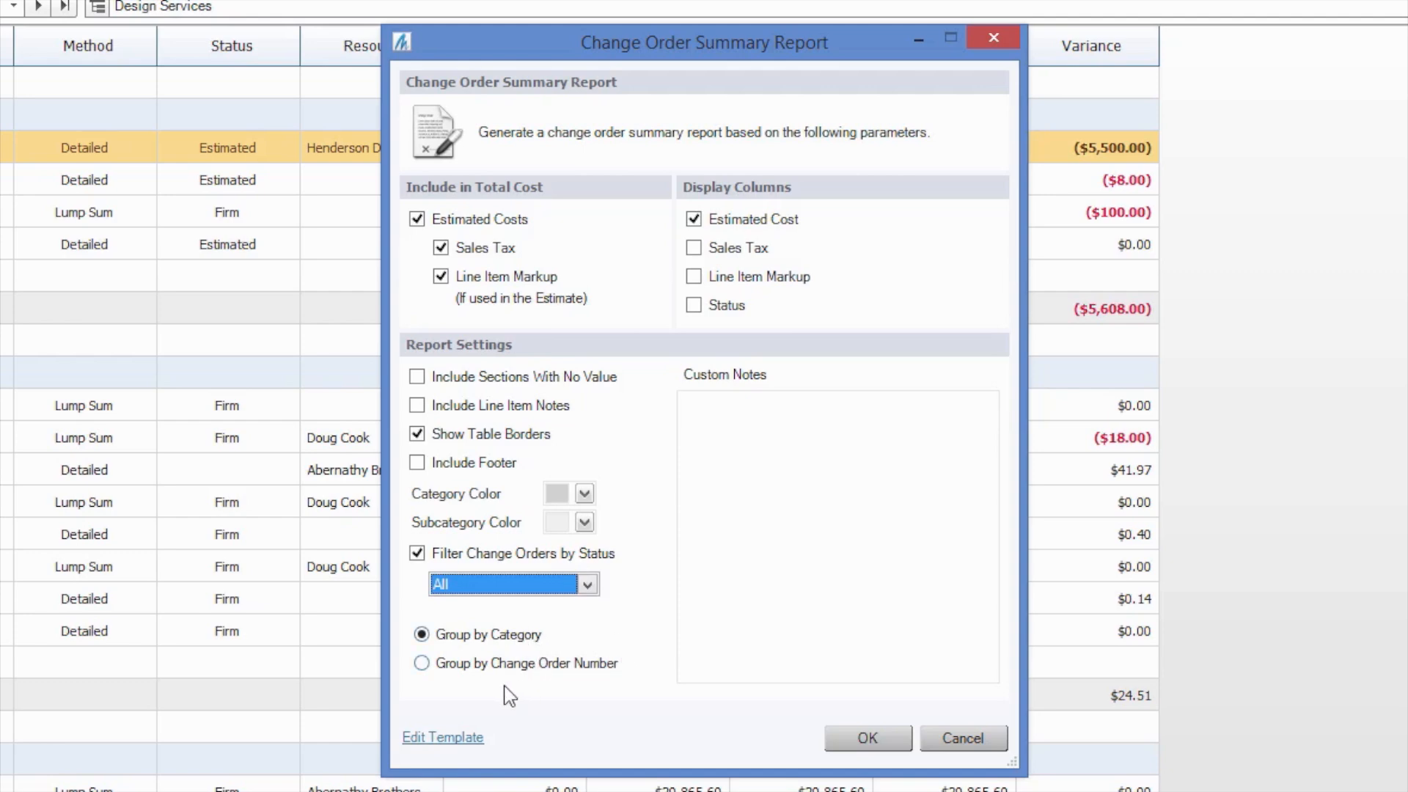
{"action": "left_click", "coordinate": [460, 620]}
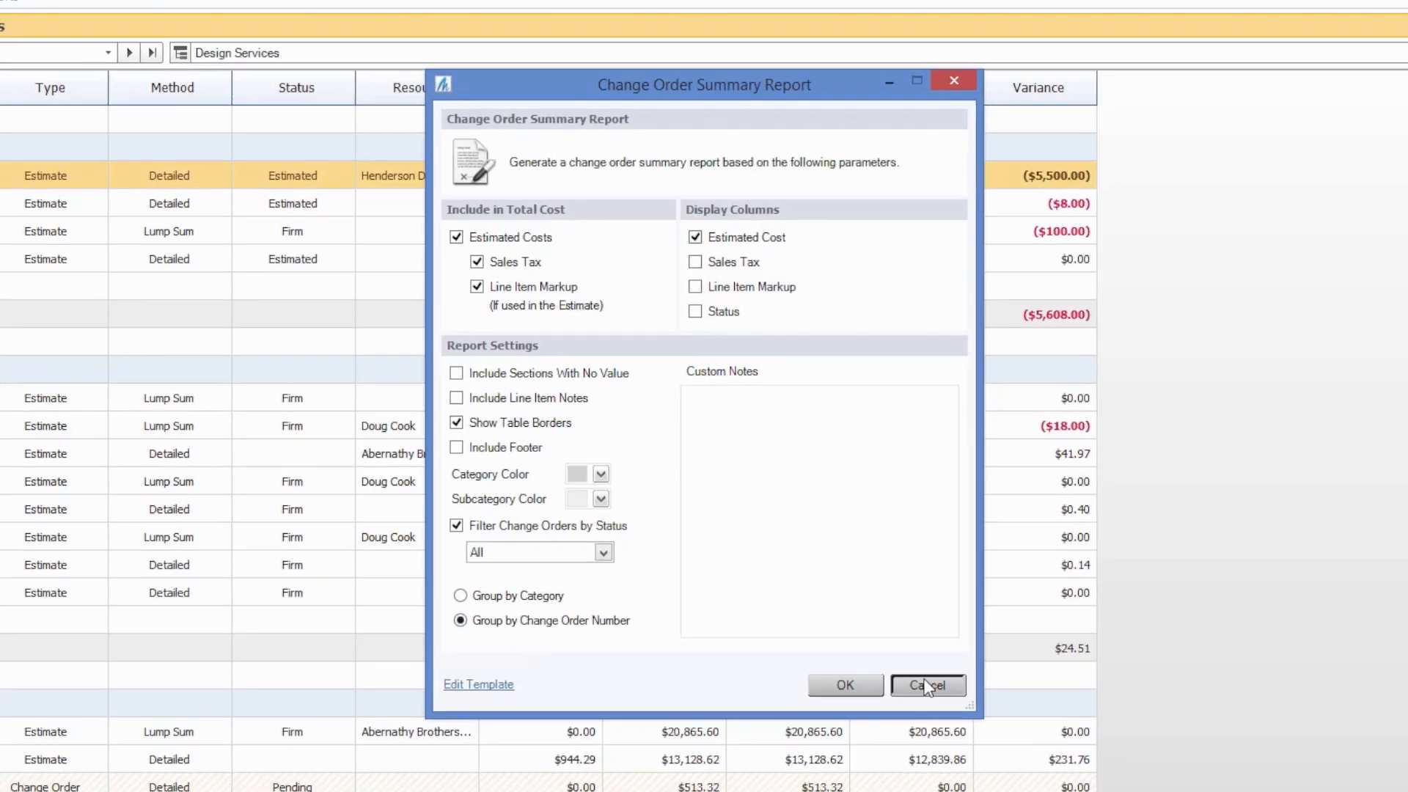
Generate the Lot 185 - Baldwin Park Change Orders Summary and scroll through its amounts
{"action": "left_click", "coordinate": [928, 685]}
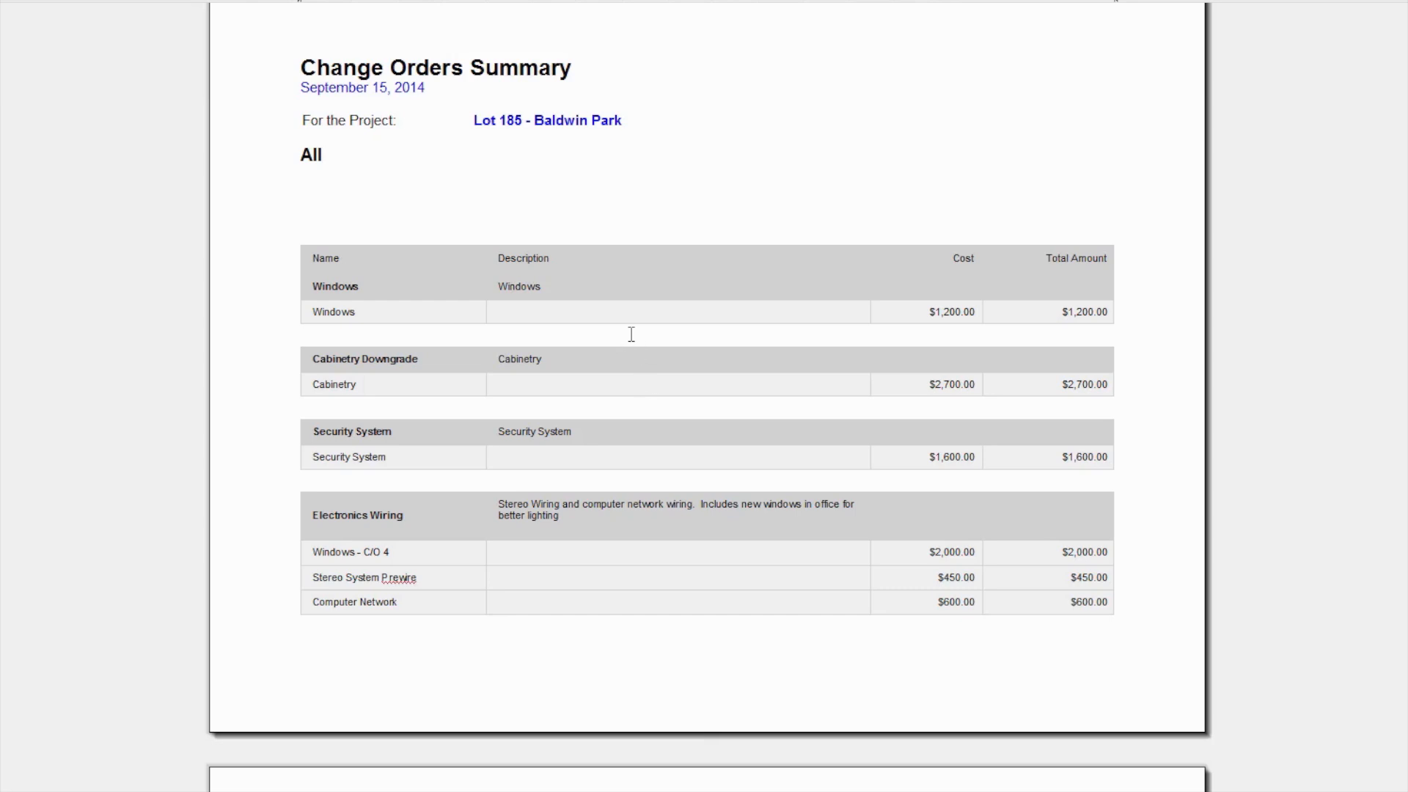
{"action": "scroll", "scroll_direction": "down", "scroll_amount": 3}
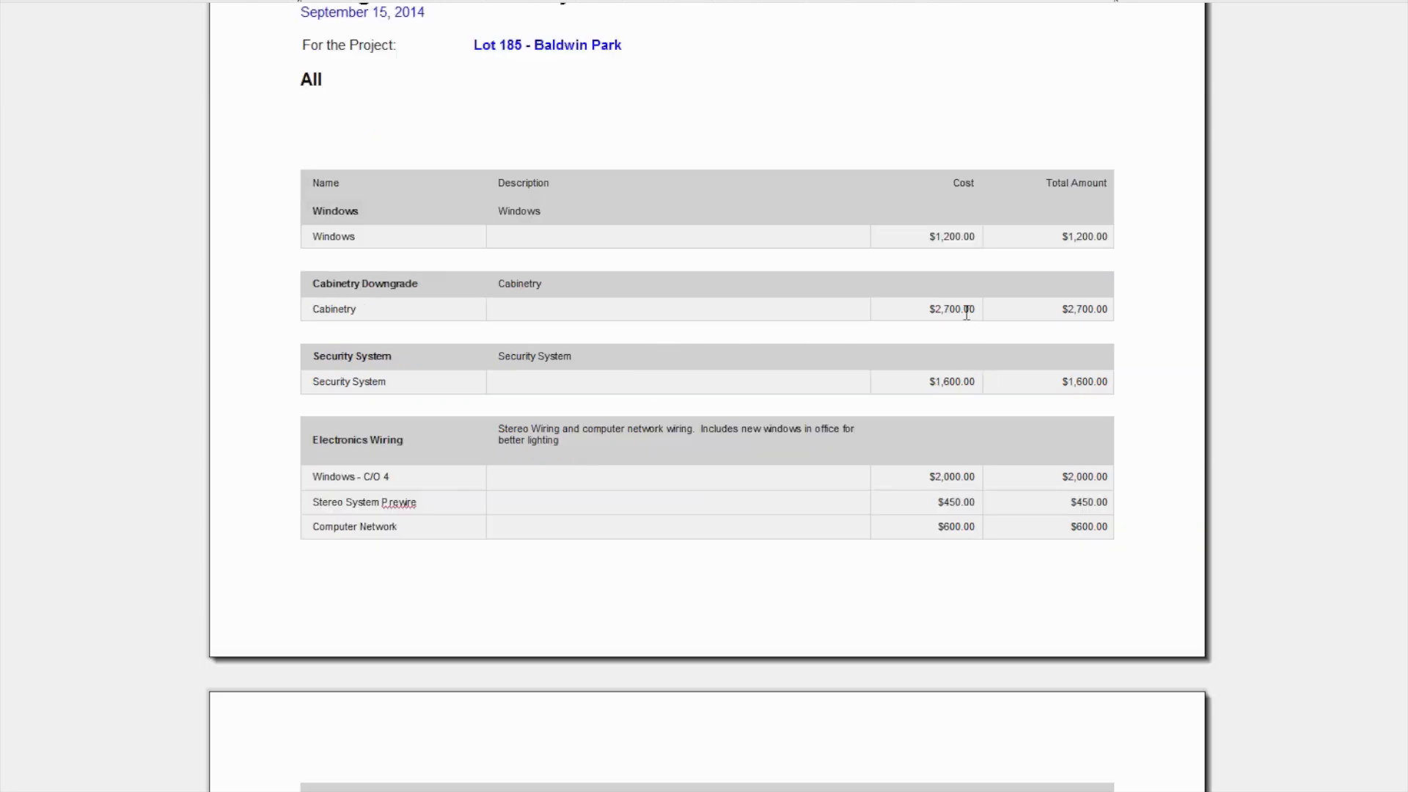
{"action": "scroll", "scroll_direction": "down", "scroll_amount": 3}
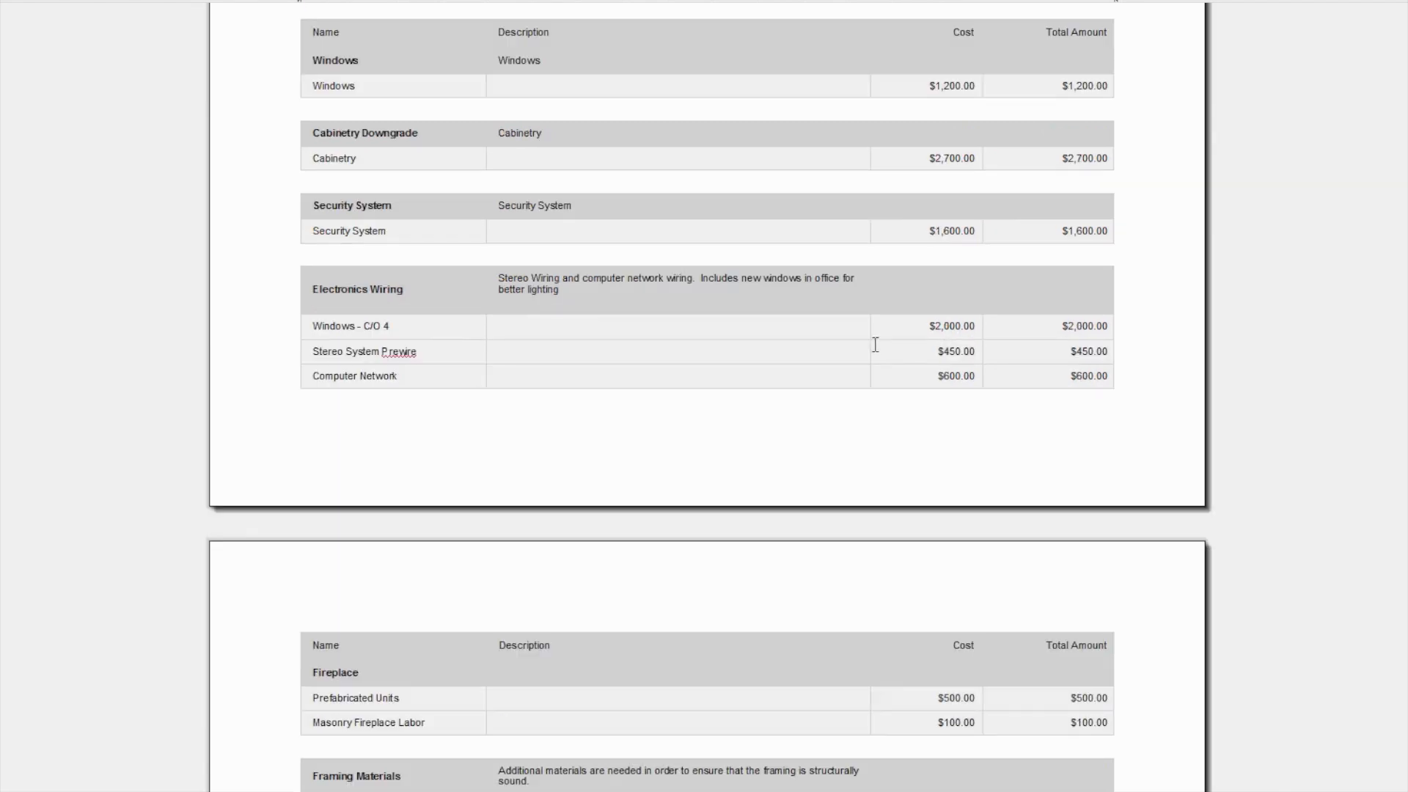